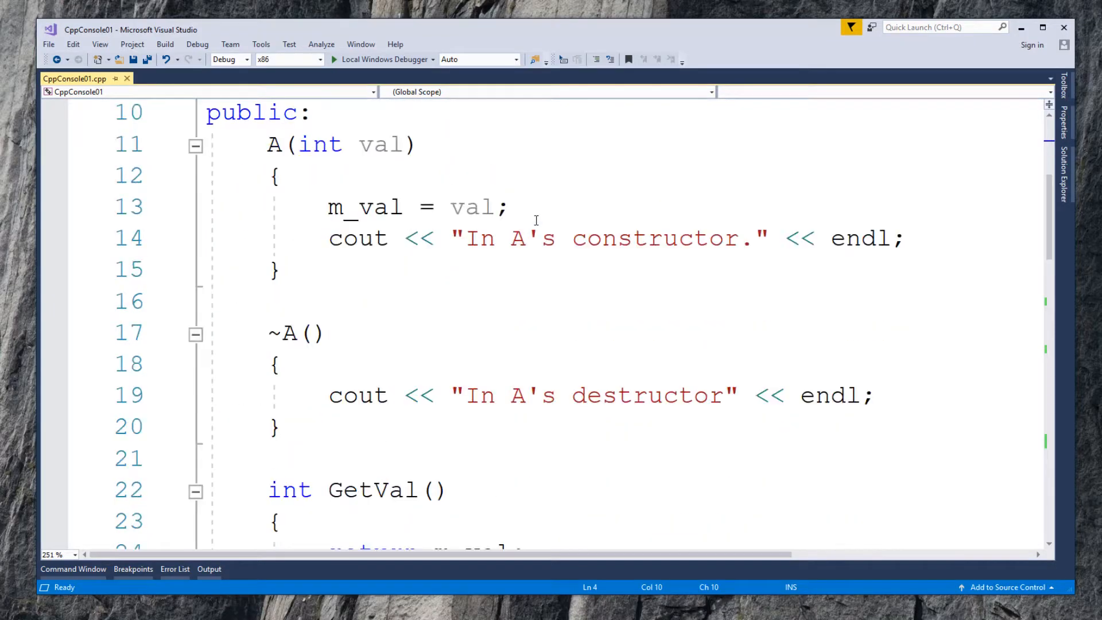
Step: Insert a blank line above main and type the return type unique_ptr<A>
{"action": "scroll", "scroll_direction": "down", "scroll_amount": 3}
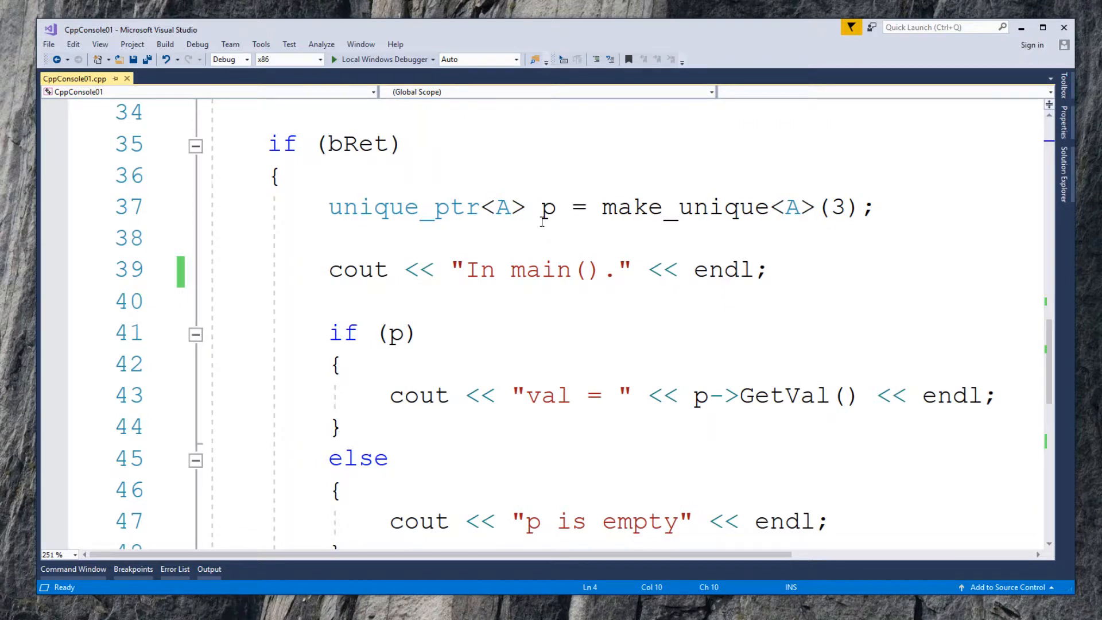
{"action": "left_click", "coordinate": [331, 238]}
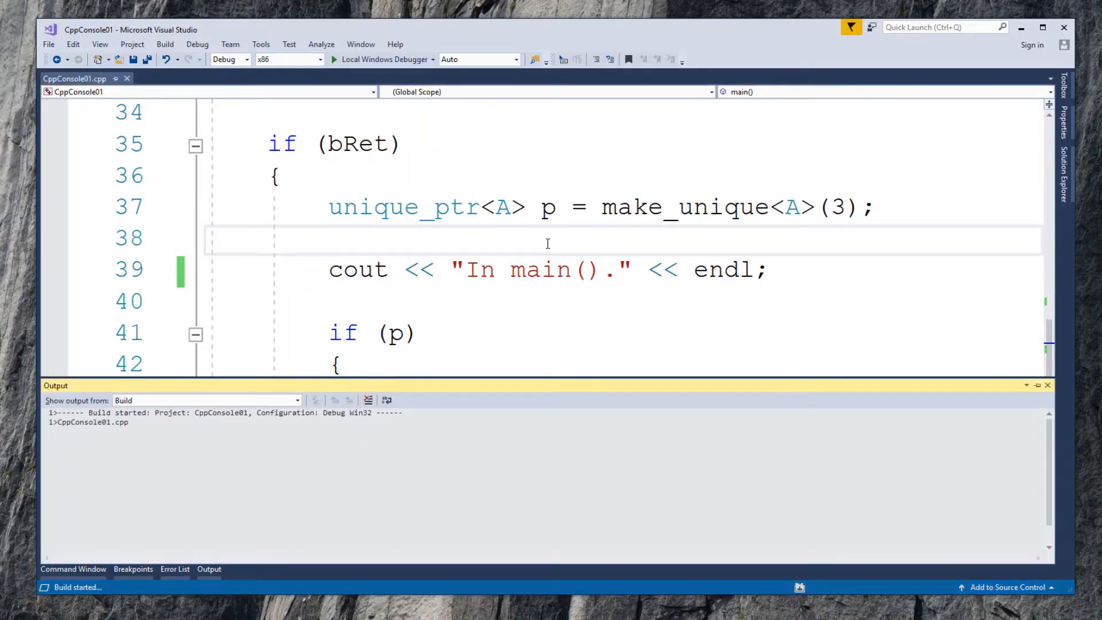
{"action": "left_click", "coordinate": [334, 59]}
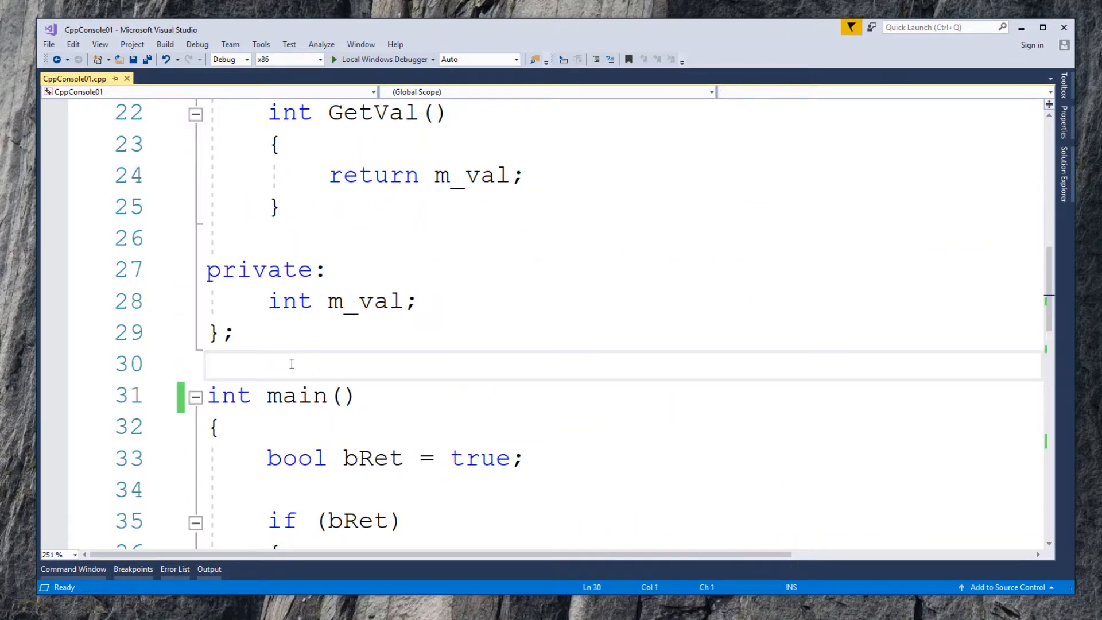
{"action": "key", "text": "Enter"}
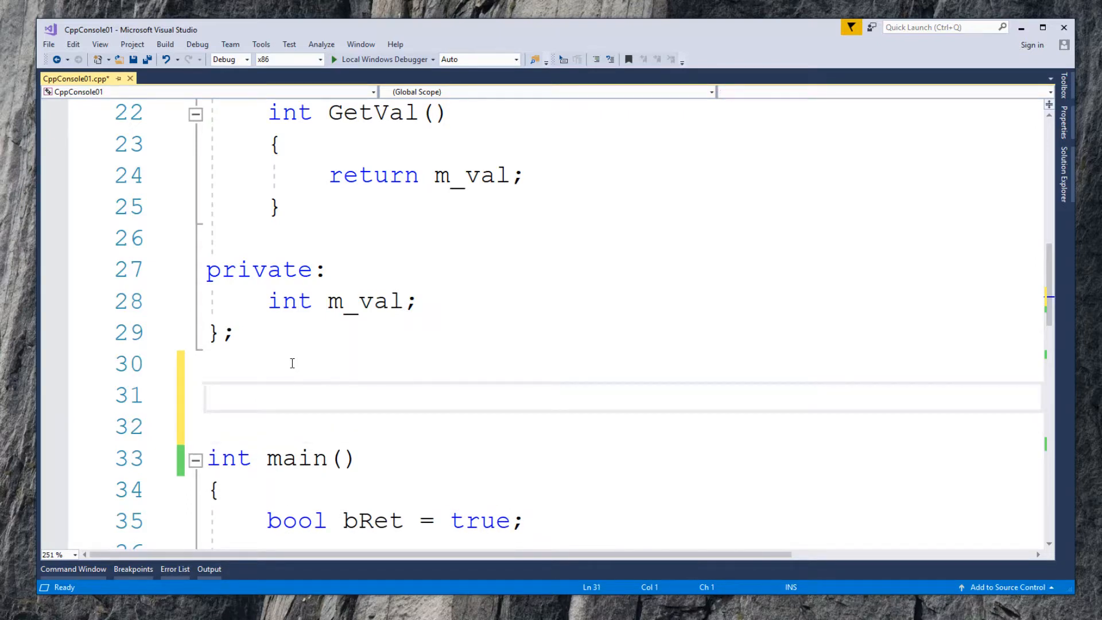
{"action": "type", "text": "uniq"}
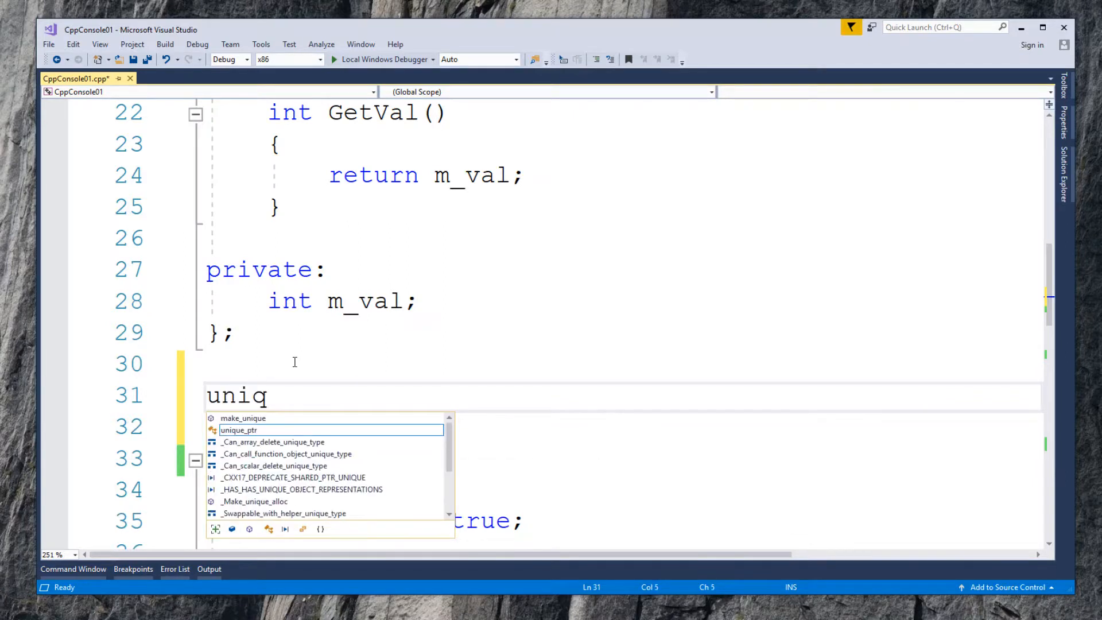
{"action": "key", "text": "Tab"}
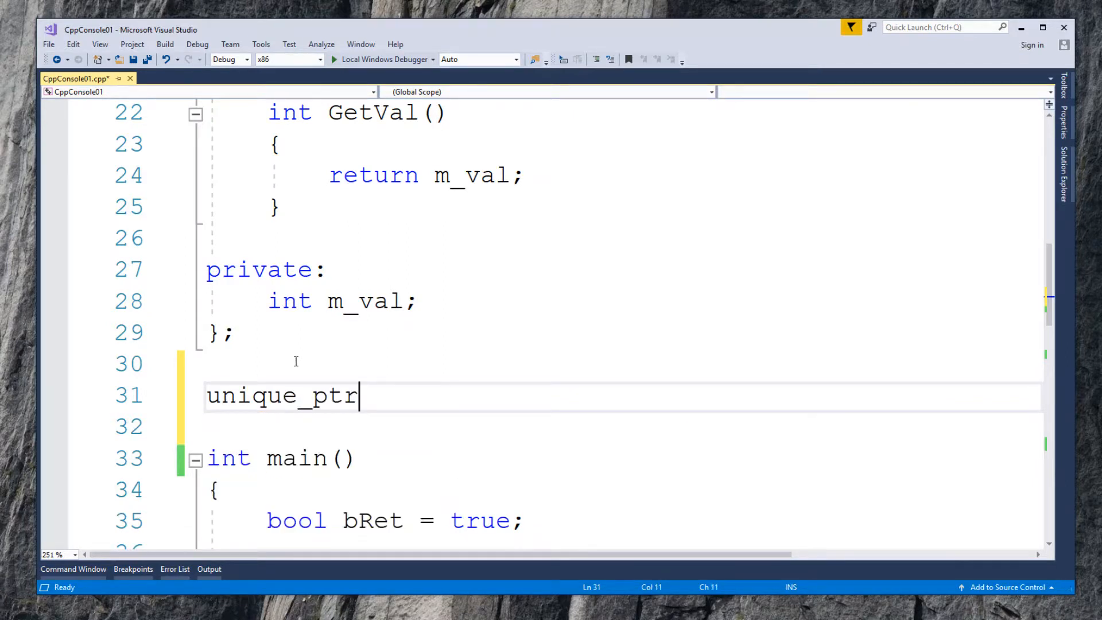
{"action": "type", "text": "<a"}
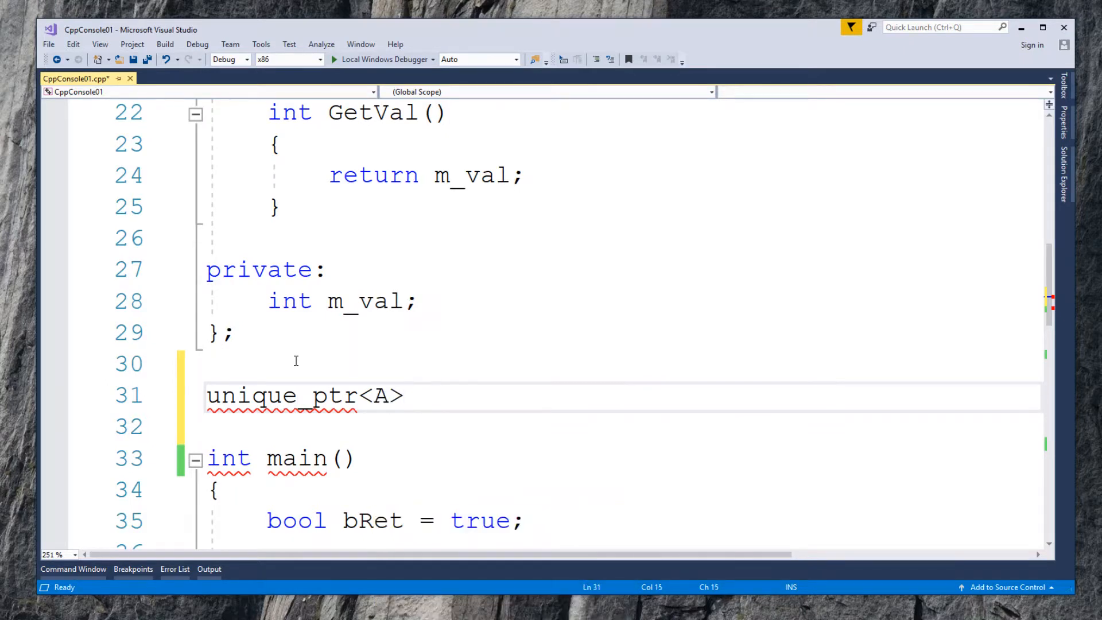
Step: Name the function Pass_by_val and give it a unique_ptr<A> p parameter
{"action": "type", "text": "Pass"}
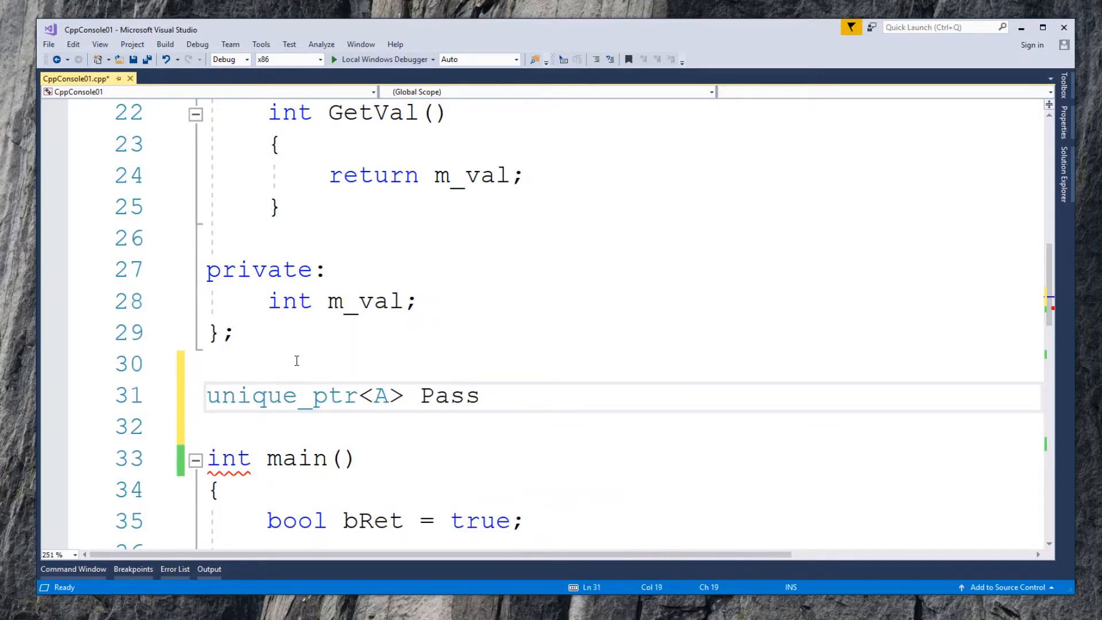
{"action": "type", "text": "_by"}
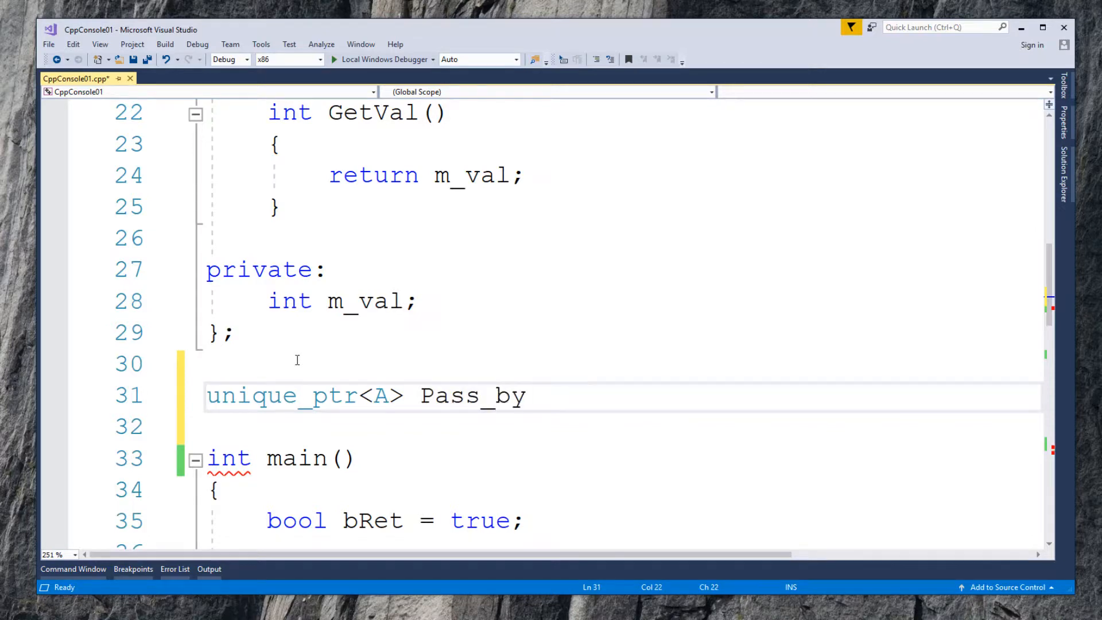
{"action": "type", "text": "_val()"}
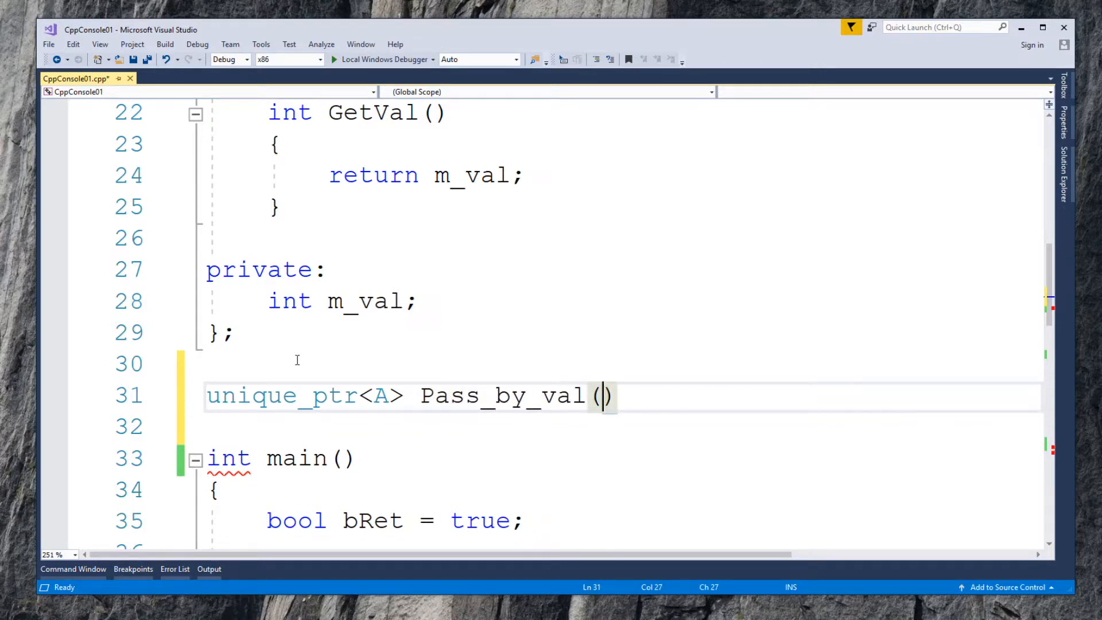
{"action": "key", "text": "Enter"}
{"action": "type", "text": "{"}
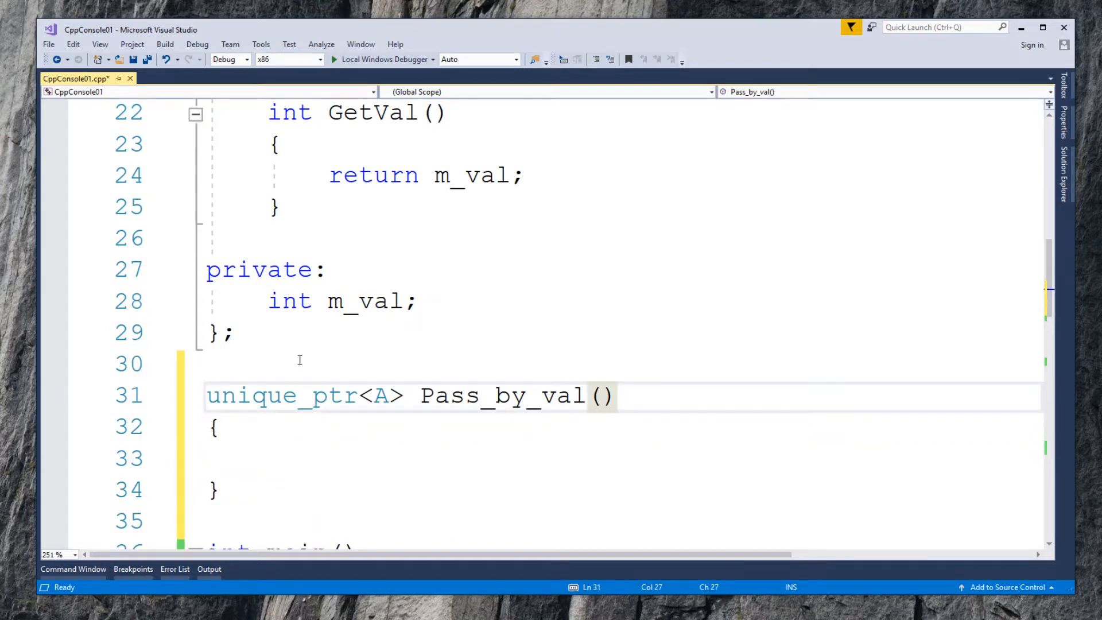
{"action": "type", "text": "uni"}
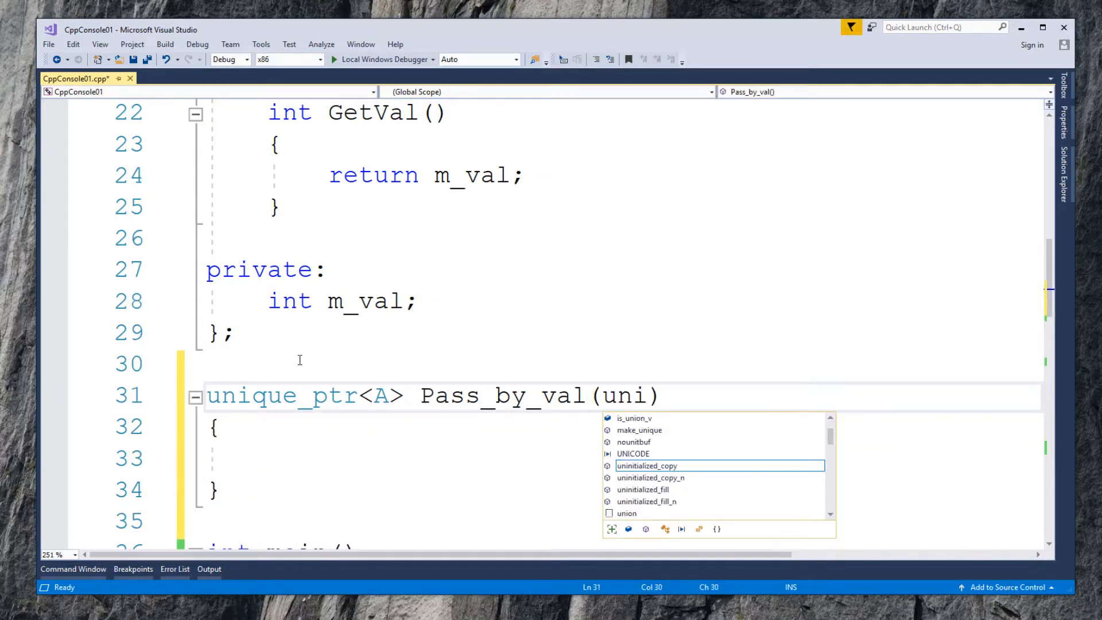
{"action": "type", "text": "que_ptr"}
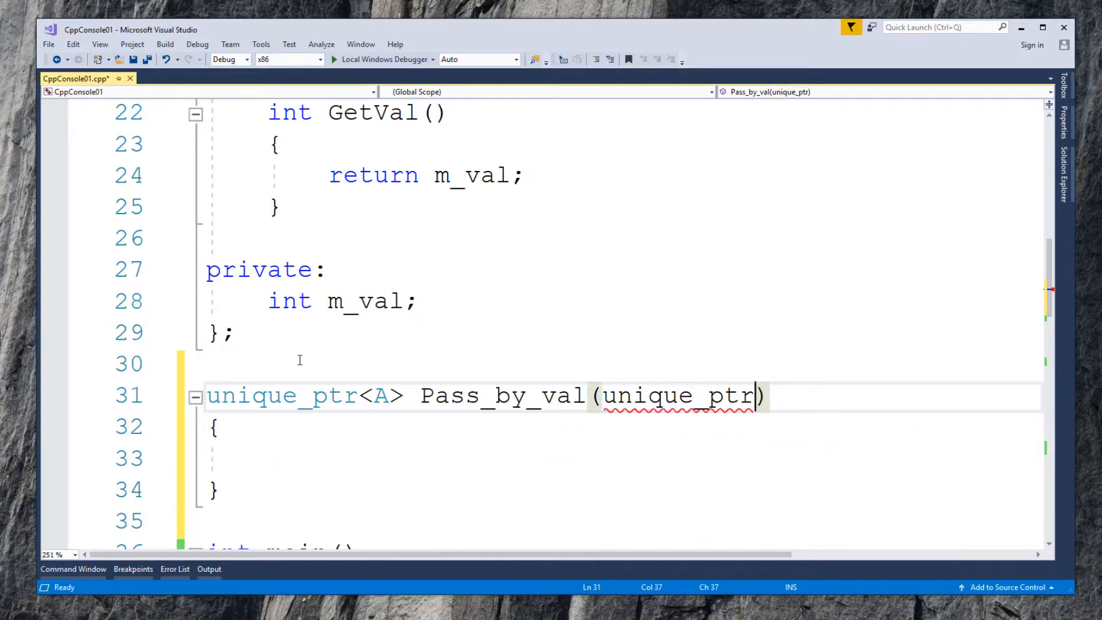
{"action": "type", "text": "<>"}
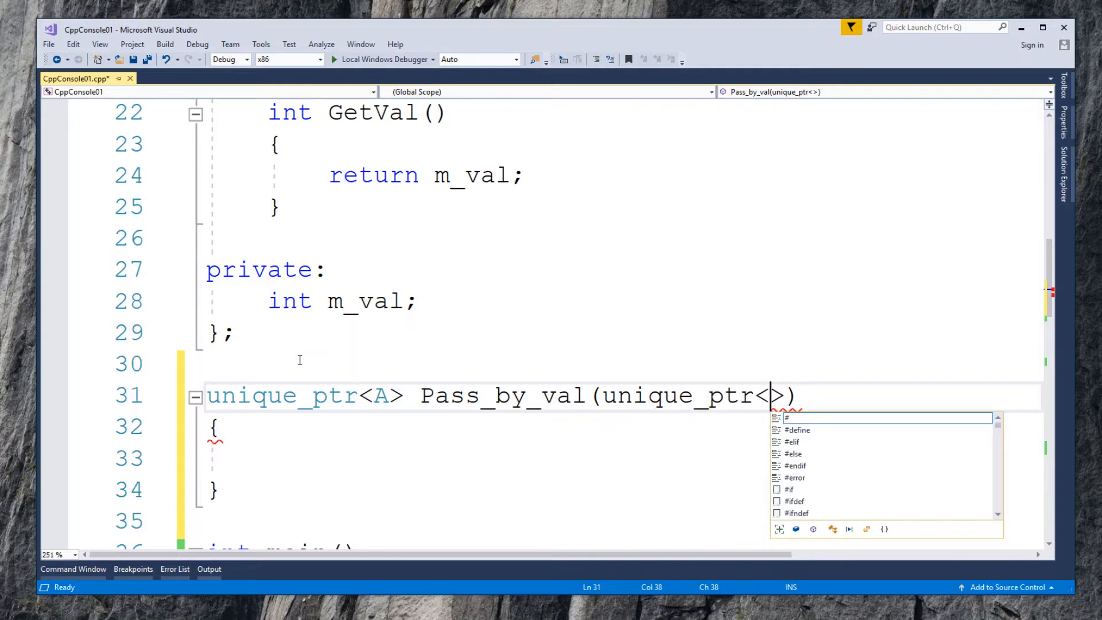
{"action": "type", "text": "A"}
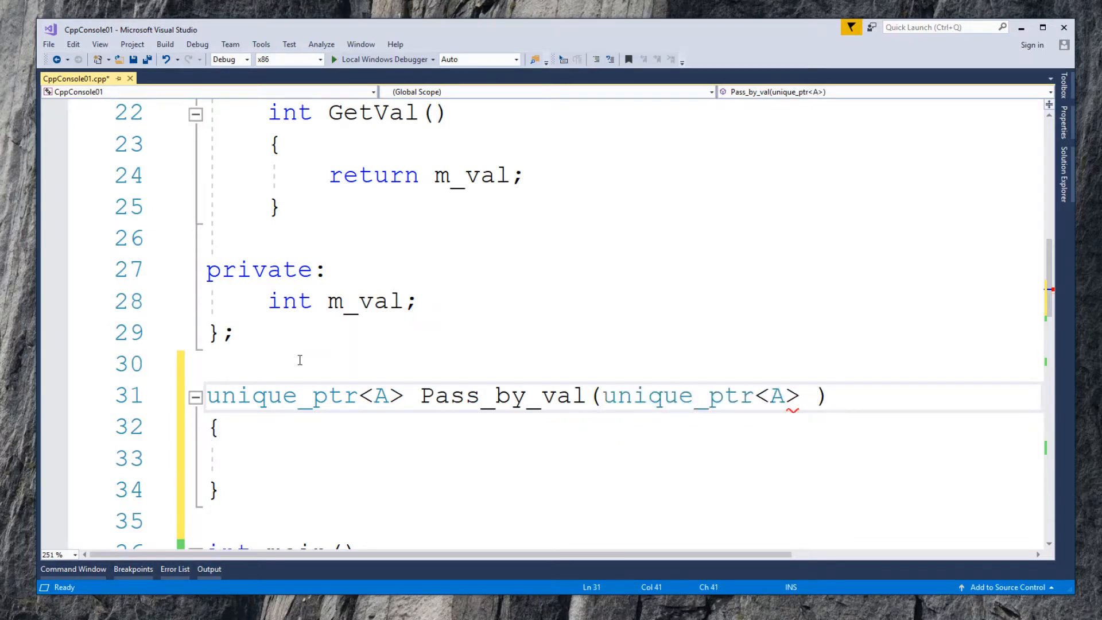
{"action": "type", "text": "p"}
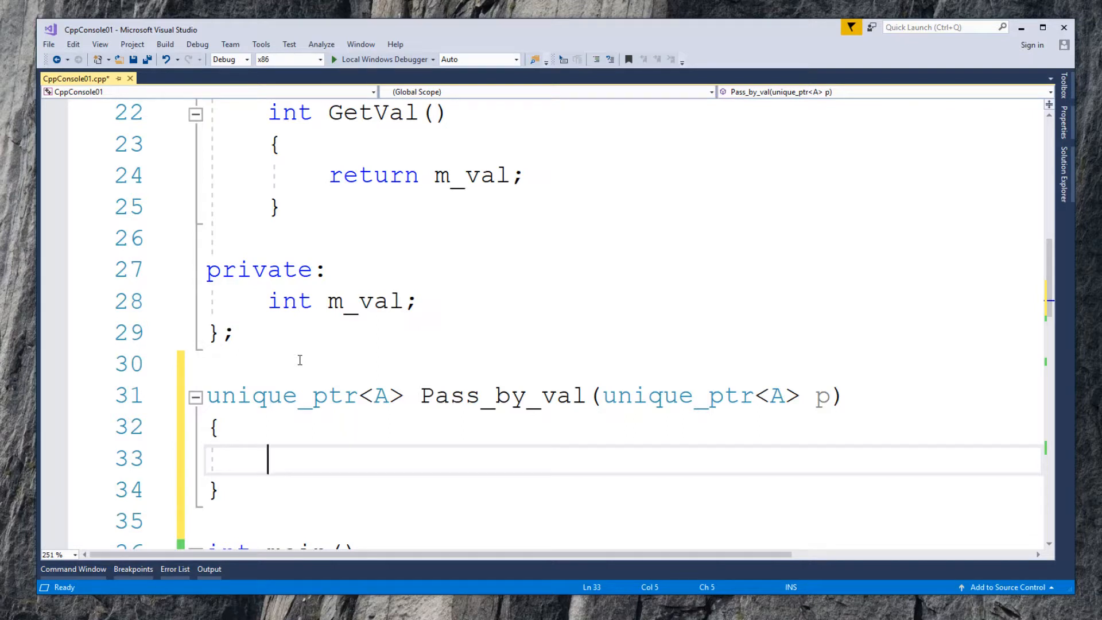
Step: In Pass_by_val, print "In Pass_by_val()", report p's value or emptiness, and return p
{"action": "type", "text": "cout"}
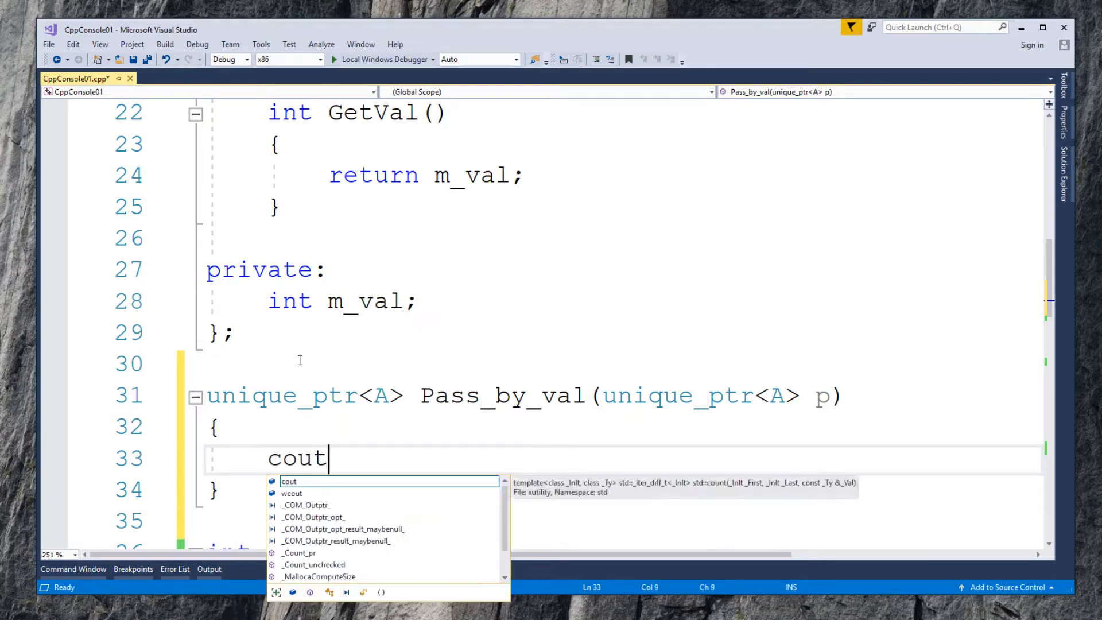
{"action": "type", "text": "<<"}
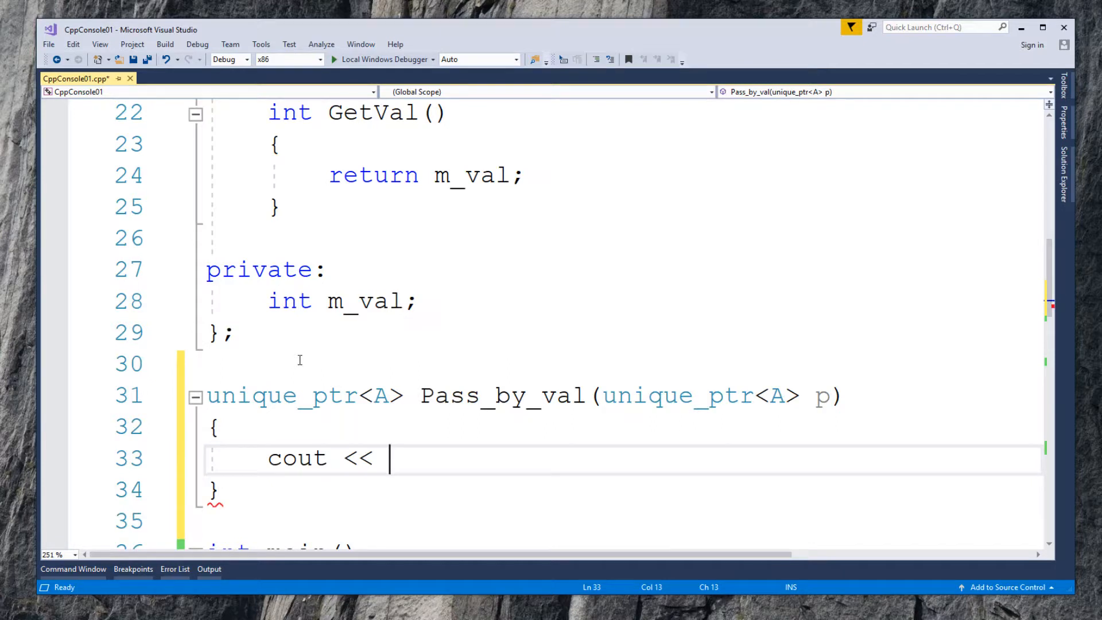
{"action": "type", "text": "\""}
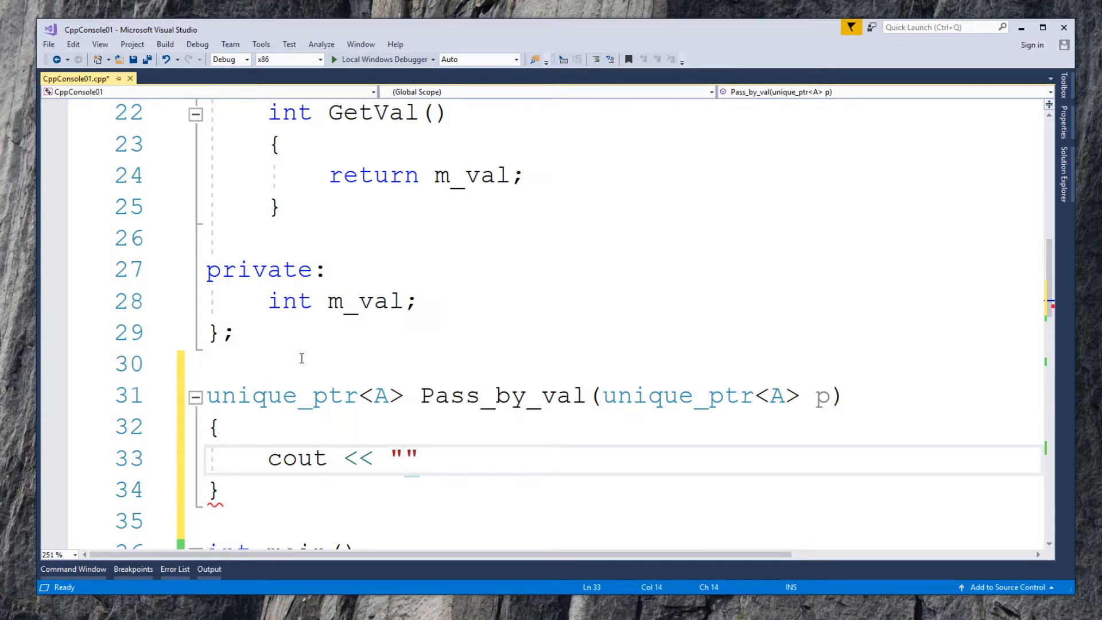
{"action": "type", "text": "In Pa"}
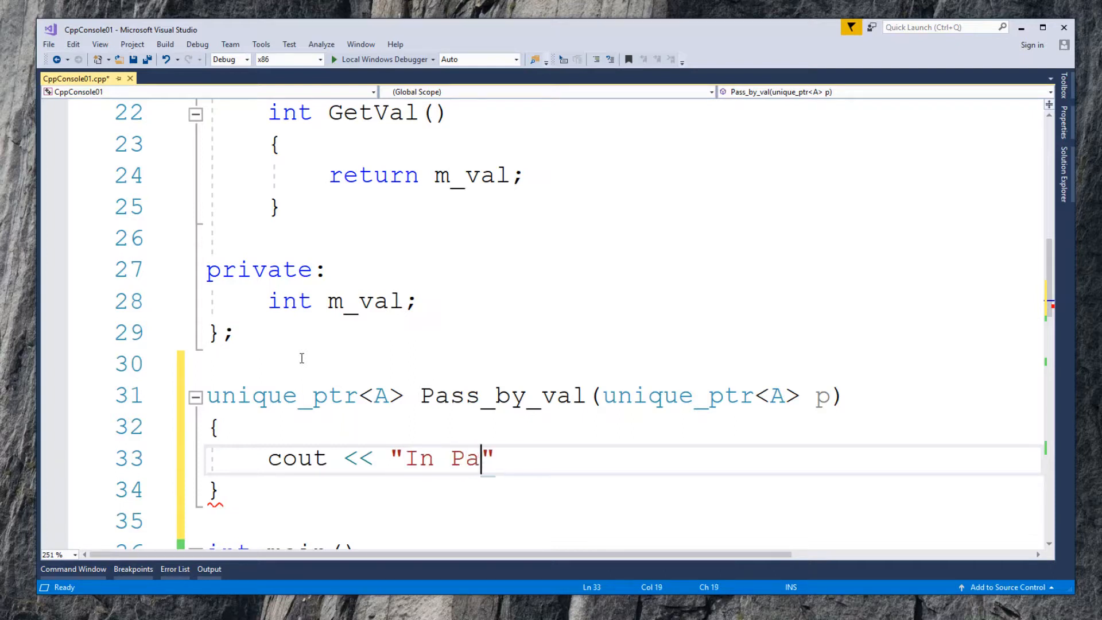
{"action": "type", "text": "ss_by"}
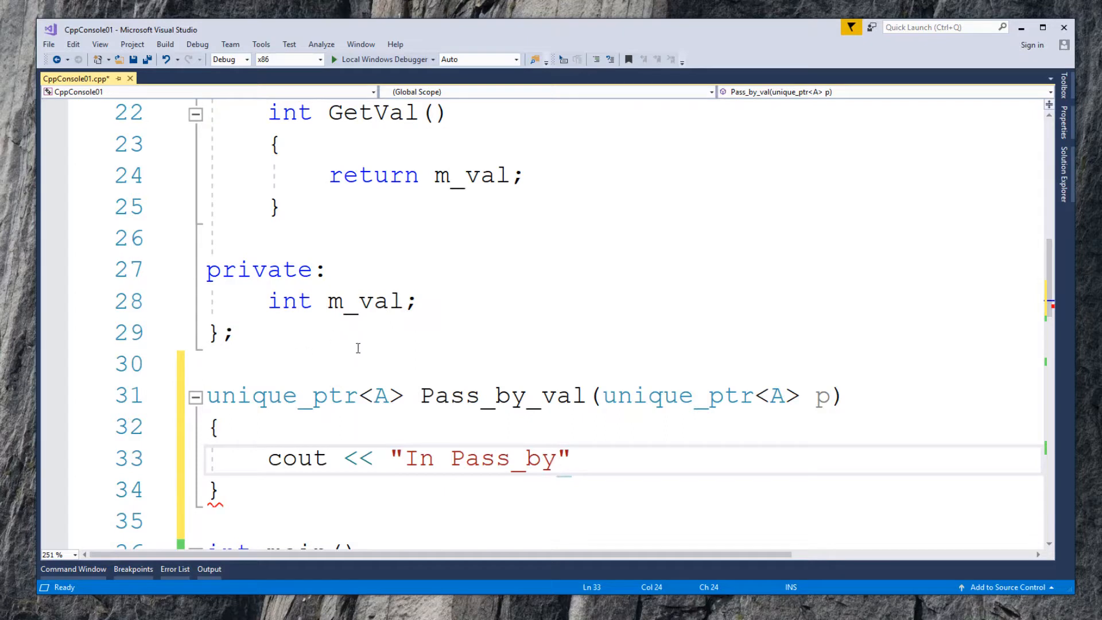
{"action": "double_click", "coordinate": [503, 458]}
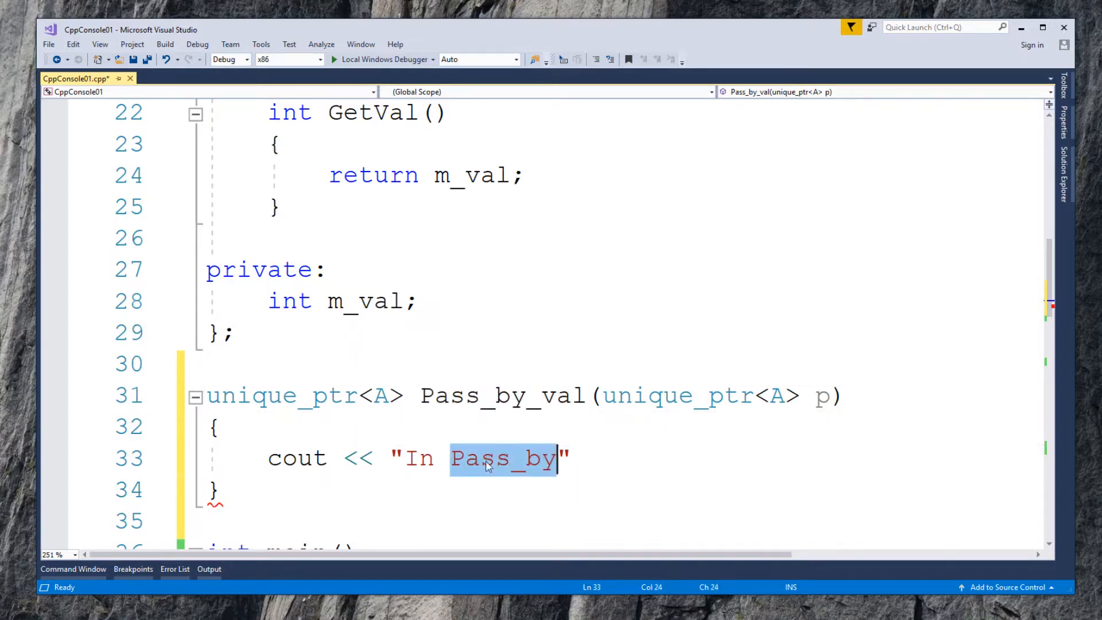
{"action": "type", "text": "_val()."}
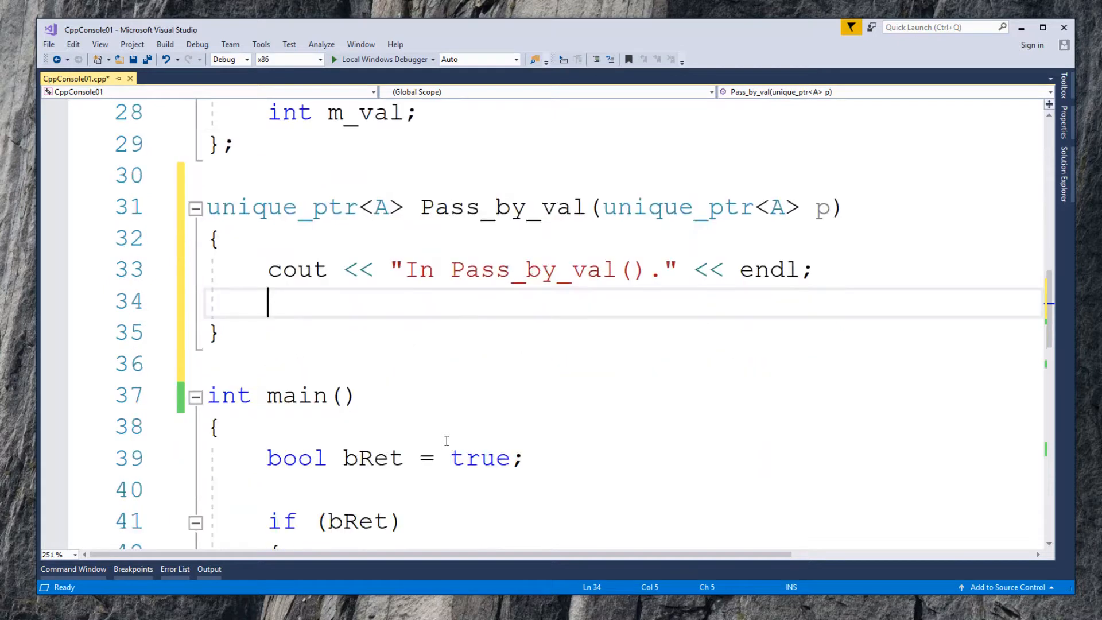
{"action": "scroll", "scroll_direction": "down", "scroll_amount": 3}
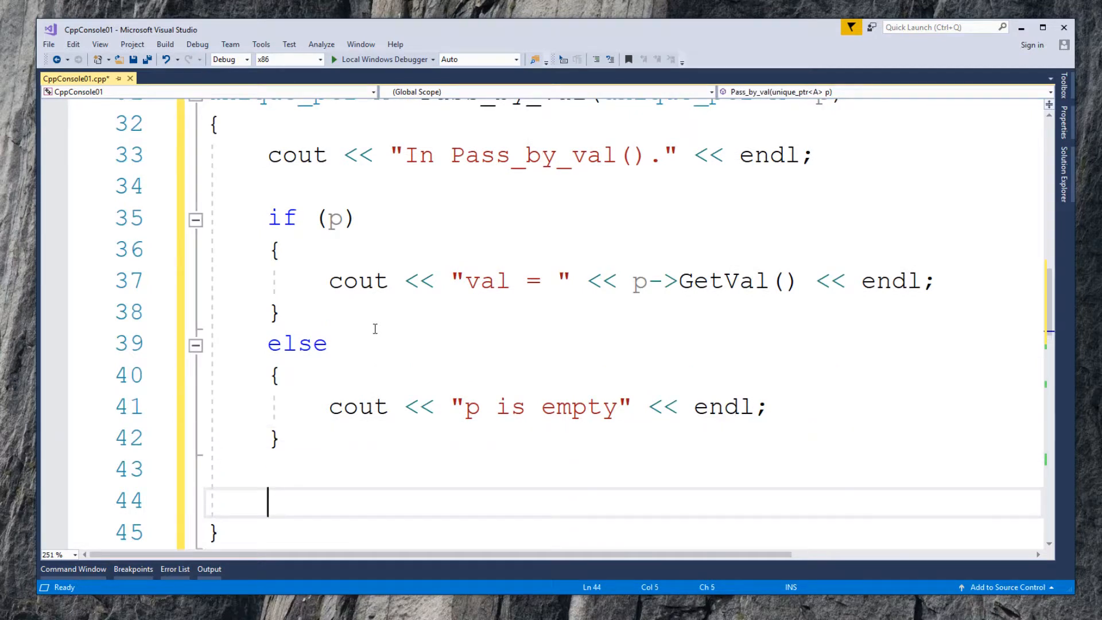
{"action": "type", "text": "return p;"}
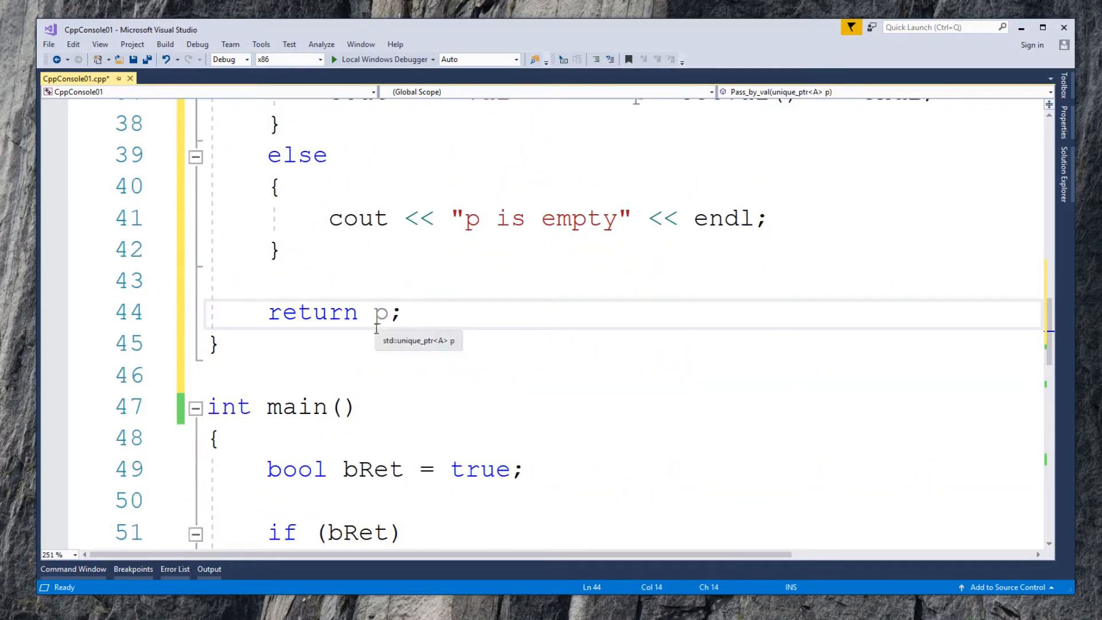
{"action": "scroll", "scroll_direction": "down", "scroll_amount": 3}
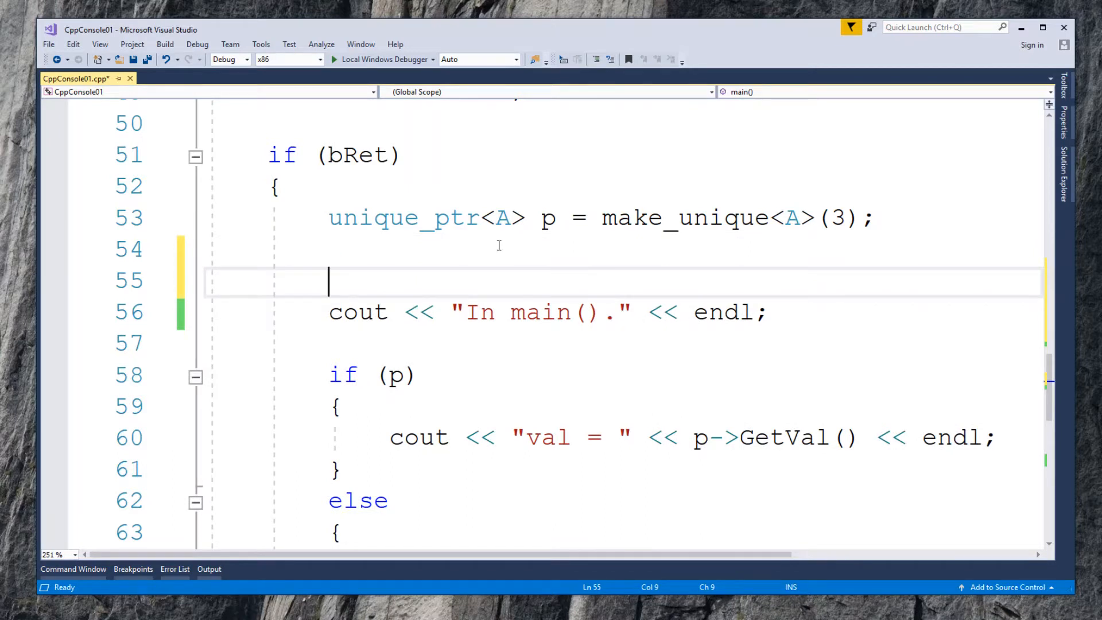
Step: In main, write p = Pass_by_val(p); and delete the pasted deleted-function error note
{"action": "type", "text": "p"}
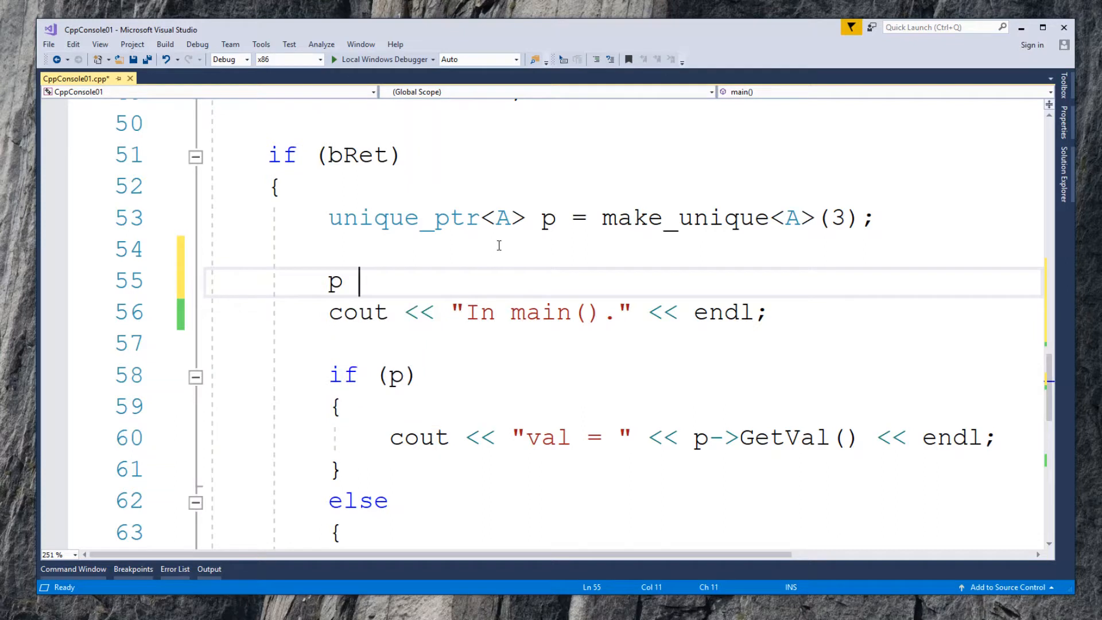
{"action": "type", "text": "= pass_"}
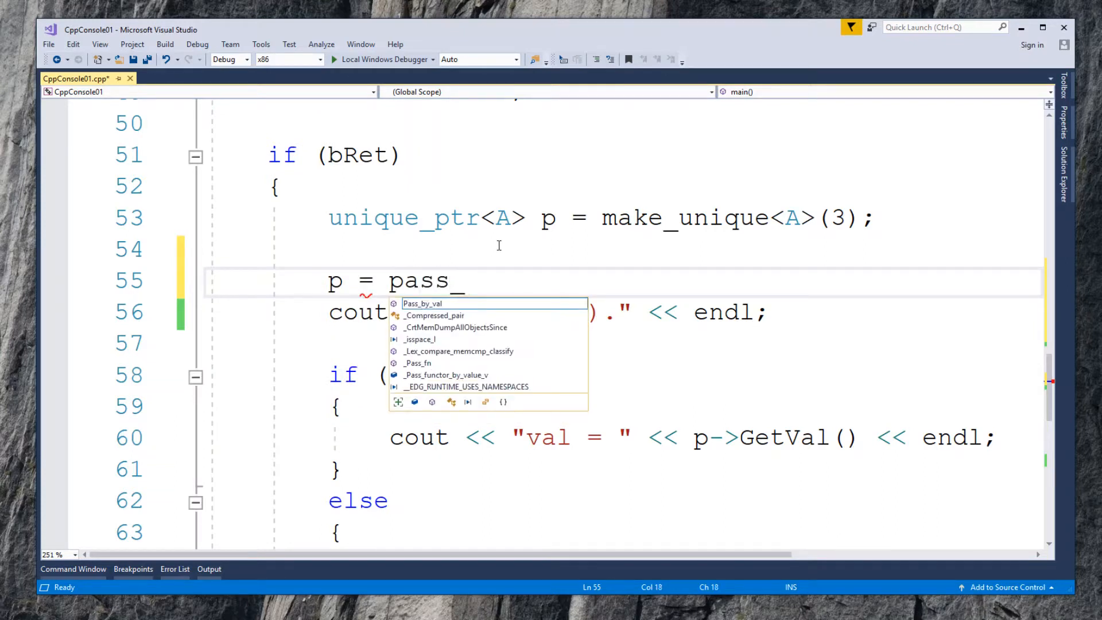
{"action": "key", "text": "Tab"}
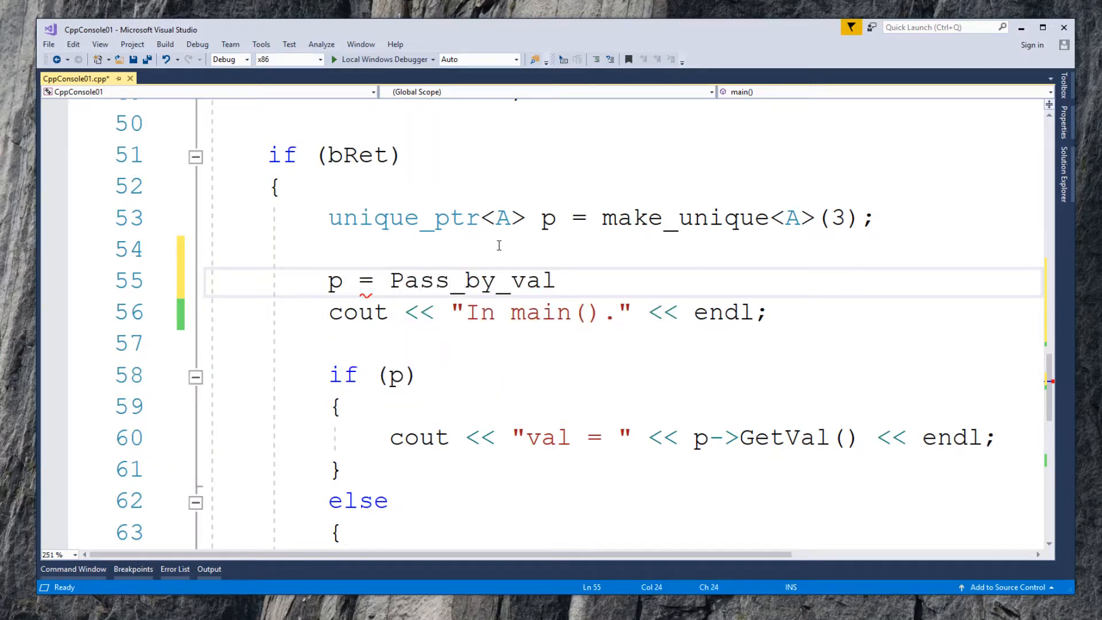
{"action": "type", "text": "(p);"}
{"action": "type", "text": "error:"}
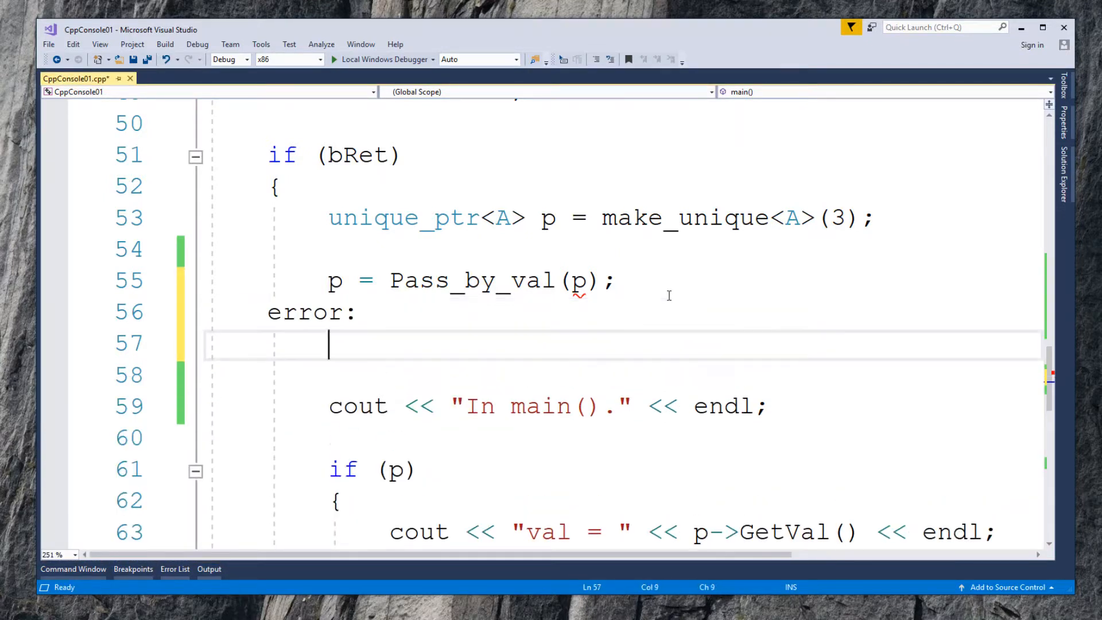
{"action": "type", "text": "attempting to reference a deleted function"}
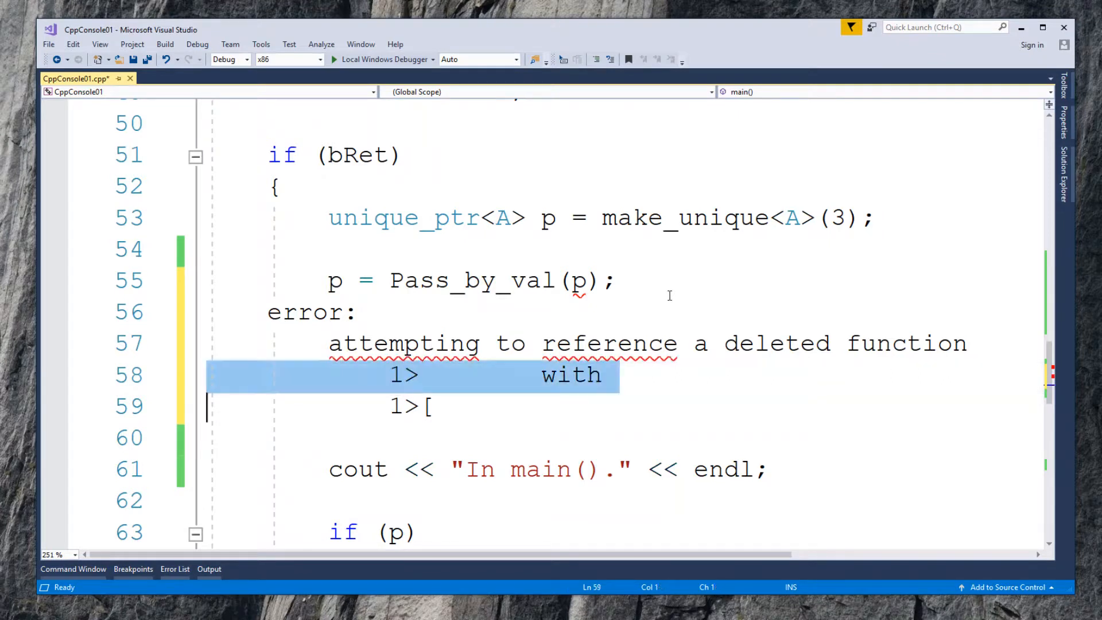
{"action": "key", "text": "Delete"}
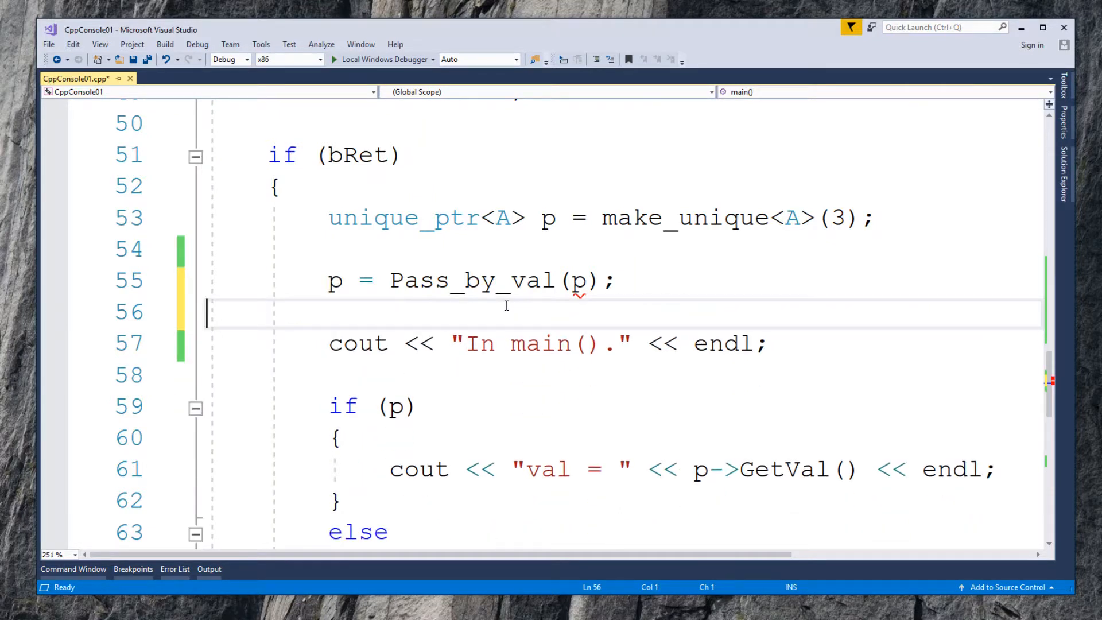
{"action": "mouse_move", "coordinate": [576, 281]}
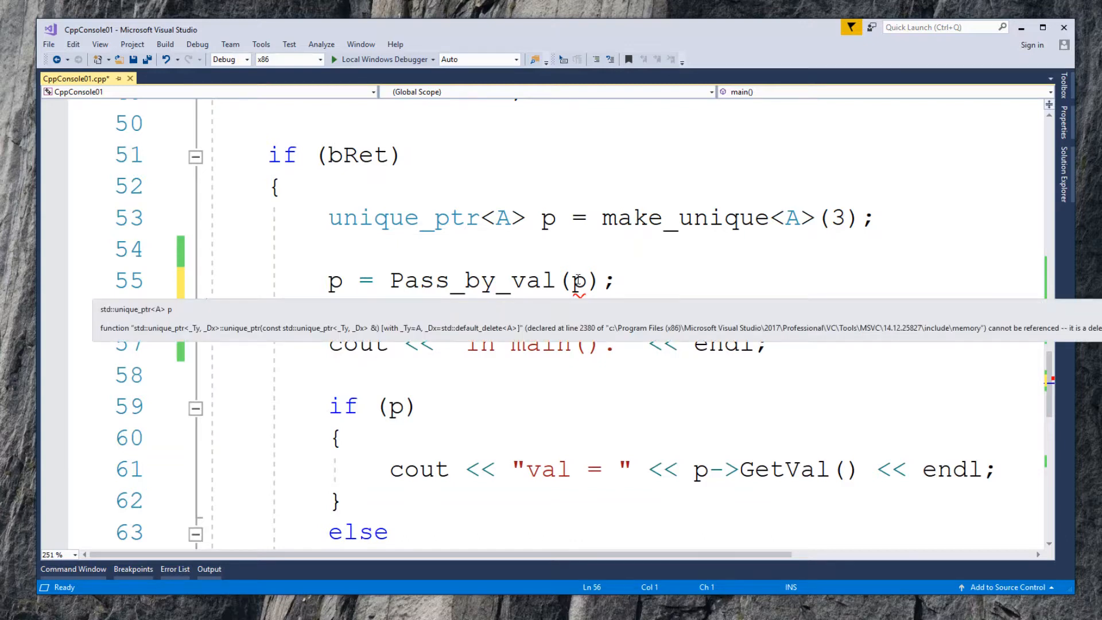
Step: Wrap the argument as move(p), giving p = Pass_by_val(move(p));
{"action": "left_click", "coordinate": [575, 281]}
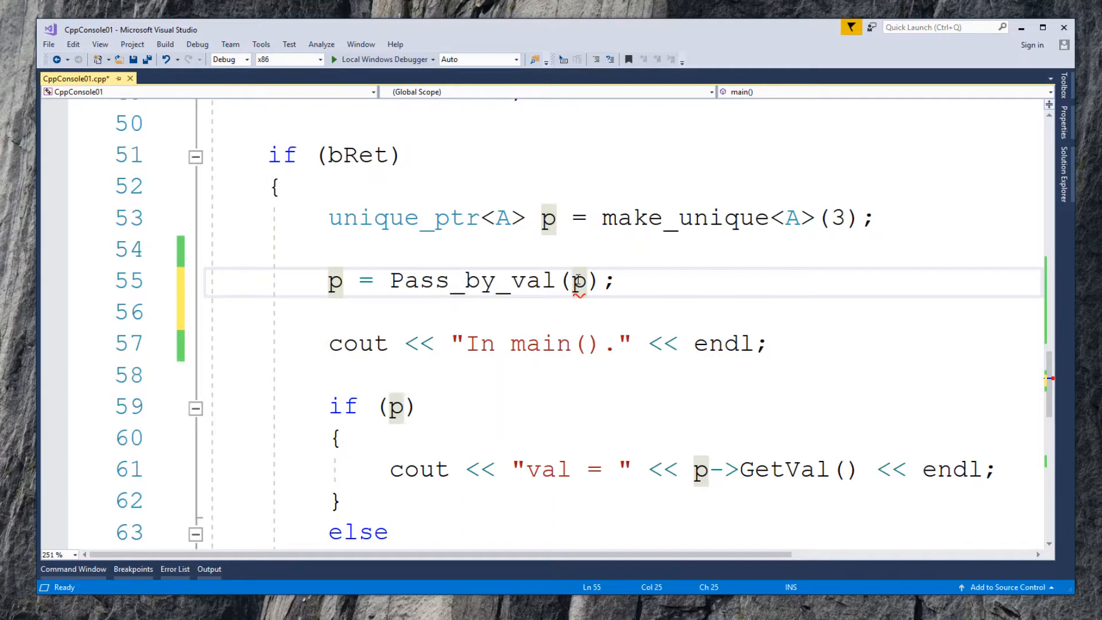
{"action": "type", "text": "m"}
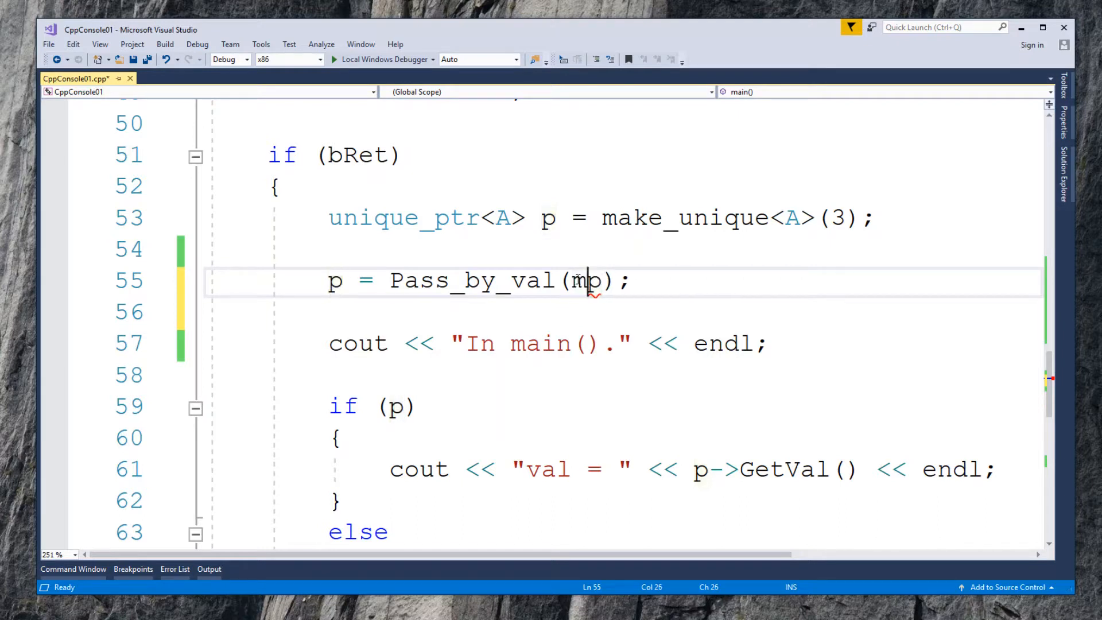
{"action": "type", "text": "ove"}
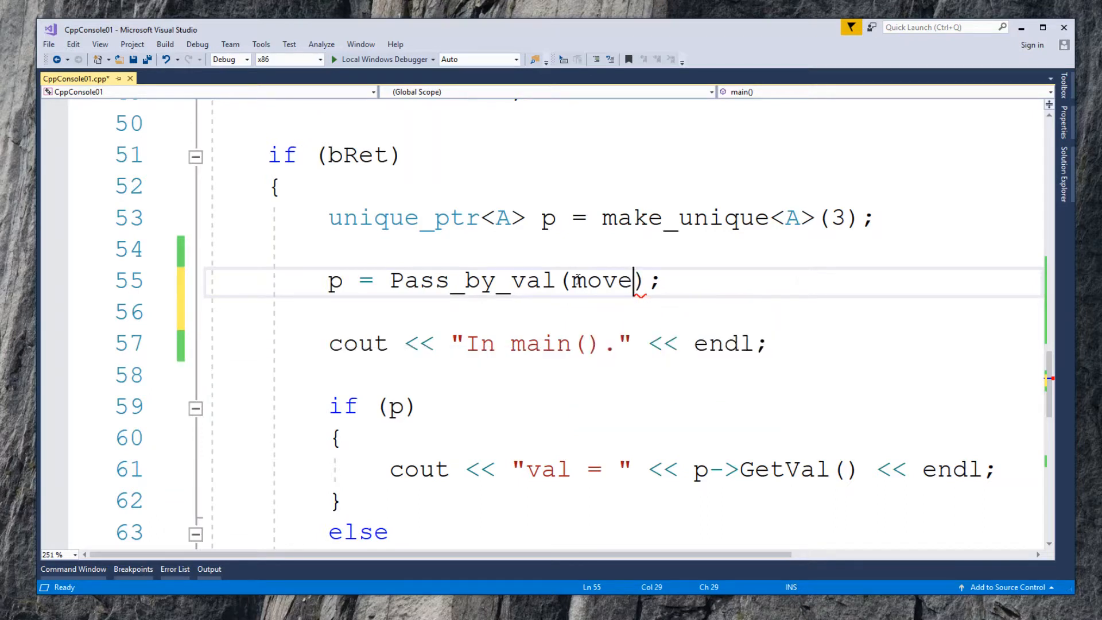
{"action": "type", "text": "("}
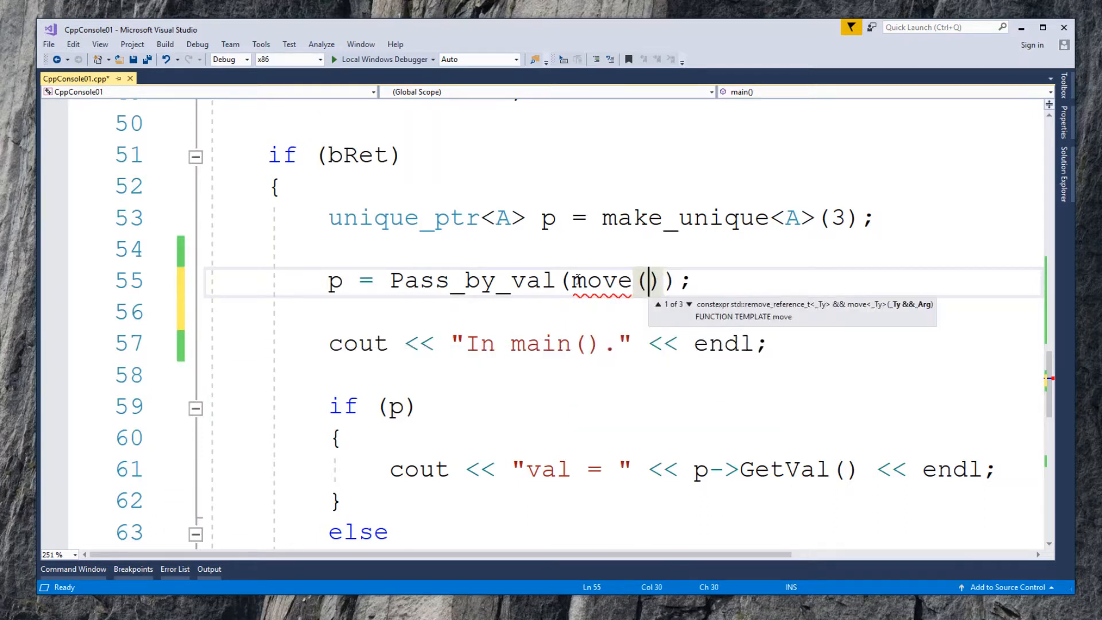
{"action": "type", "text": "p"}
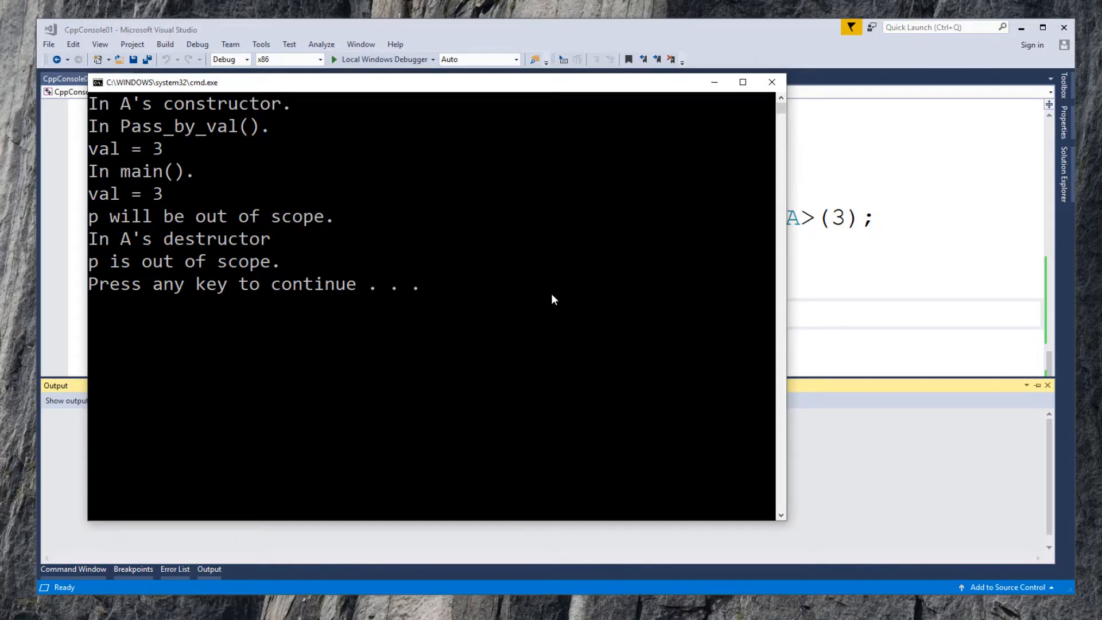
{"action": "mouse_move", "coordinate": [107, 138]}
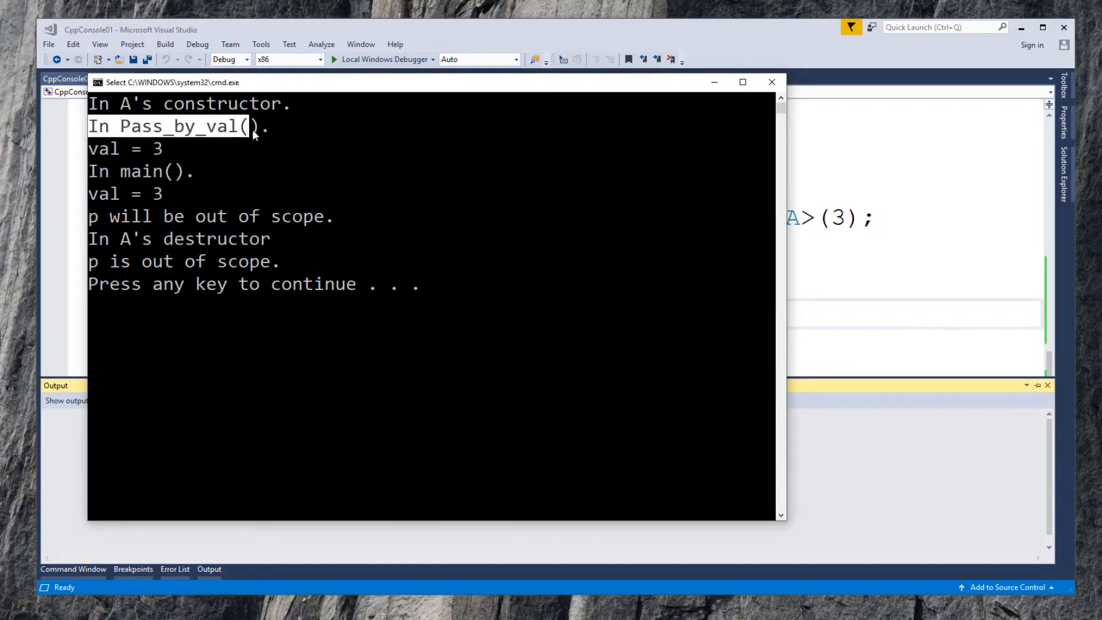
{"action": "mouse_move", "coordinate": [97, 159]}
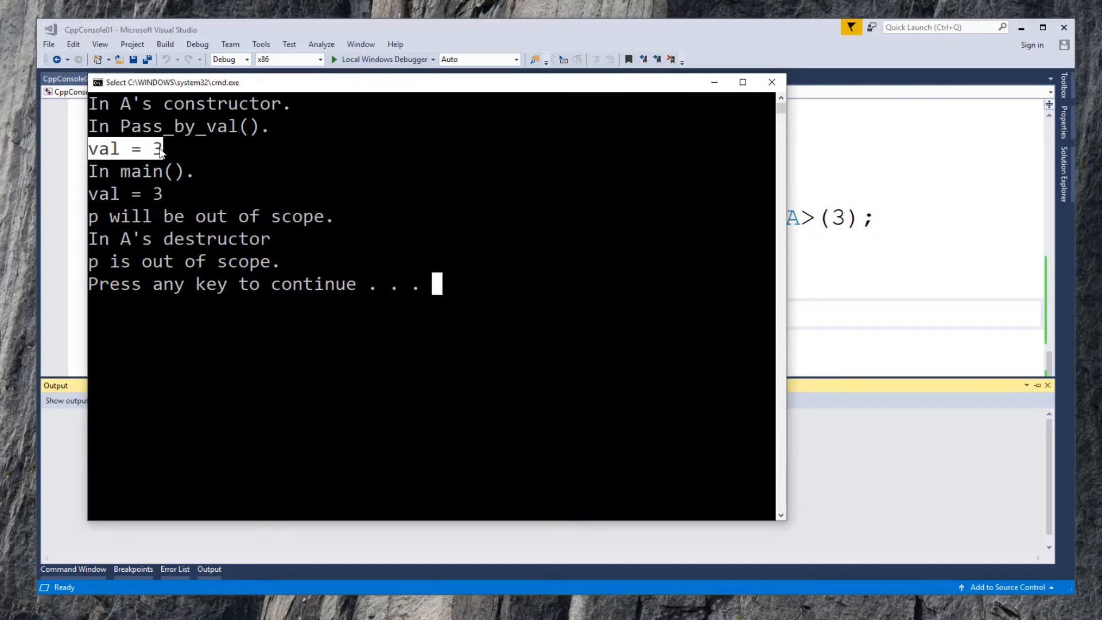
{"action": "mouse_move", "coordinate": [93, 169]}
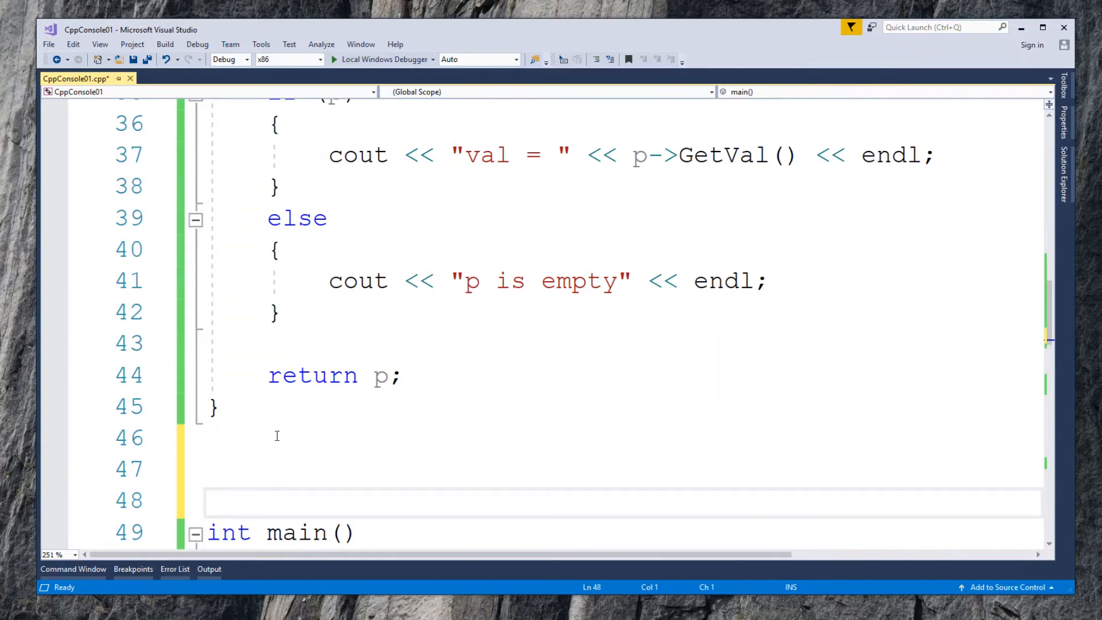
Step: Declare void Pass_by_ref(unique_ptr<A> & p) below Pass_by_val
{"action": "type", "text": "void"}
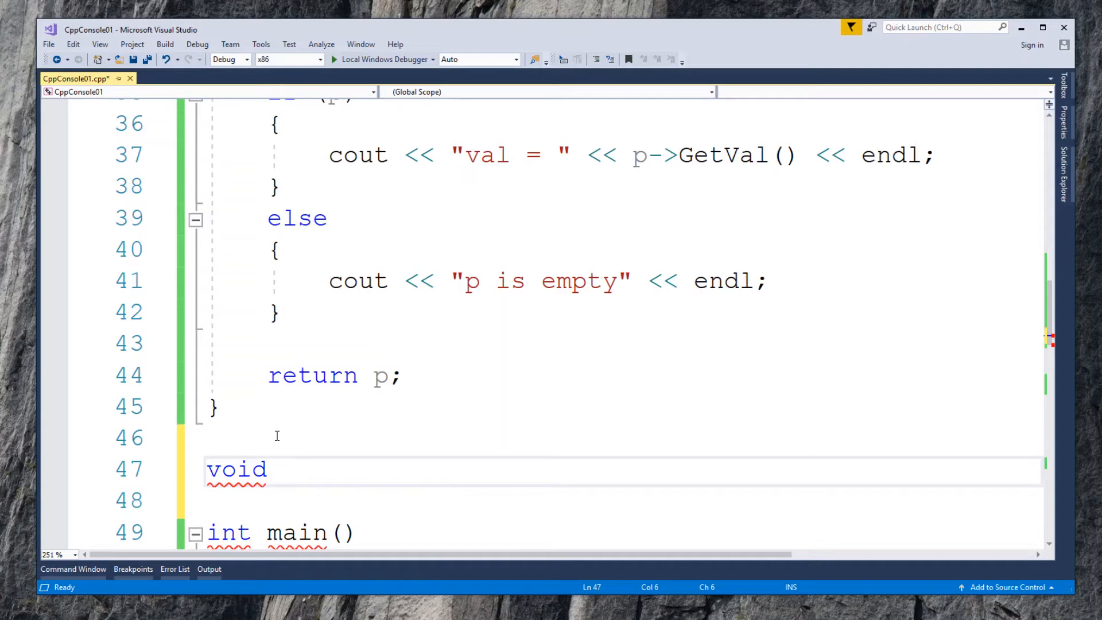
{"action": "type", "text": "Pass_"}
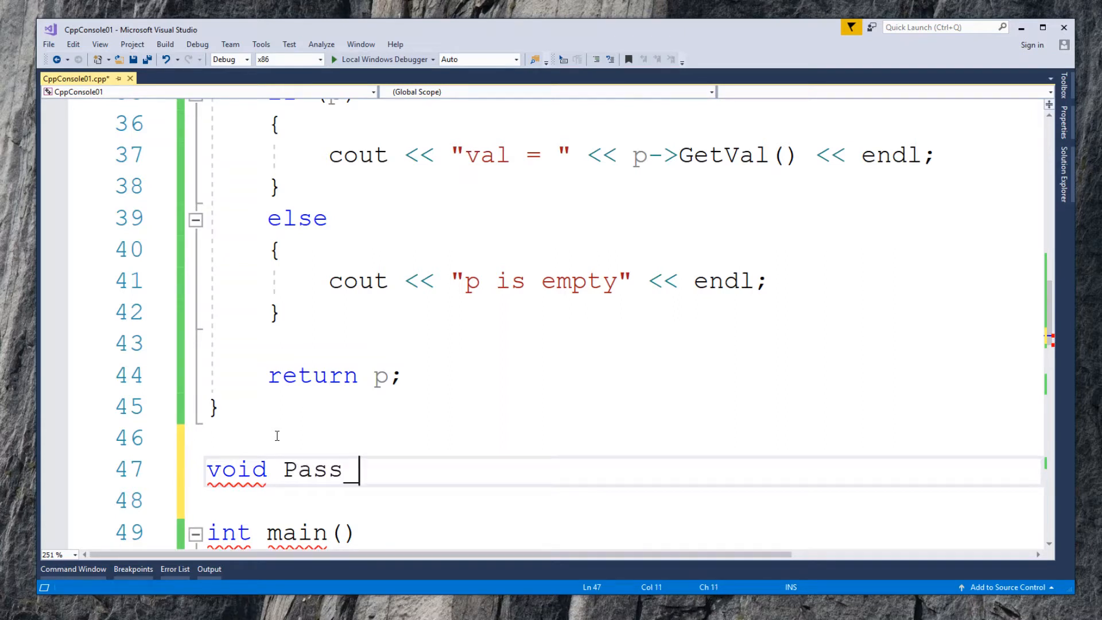
{"action": "type", "text": "by_ref"}
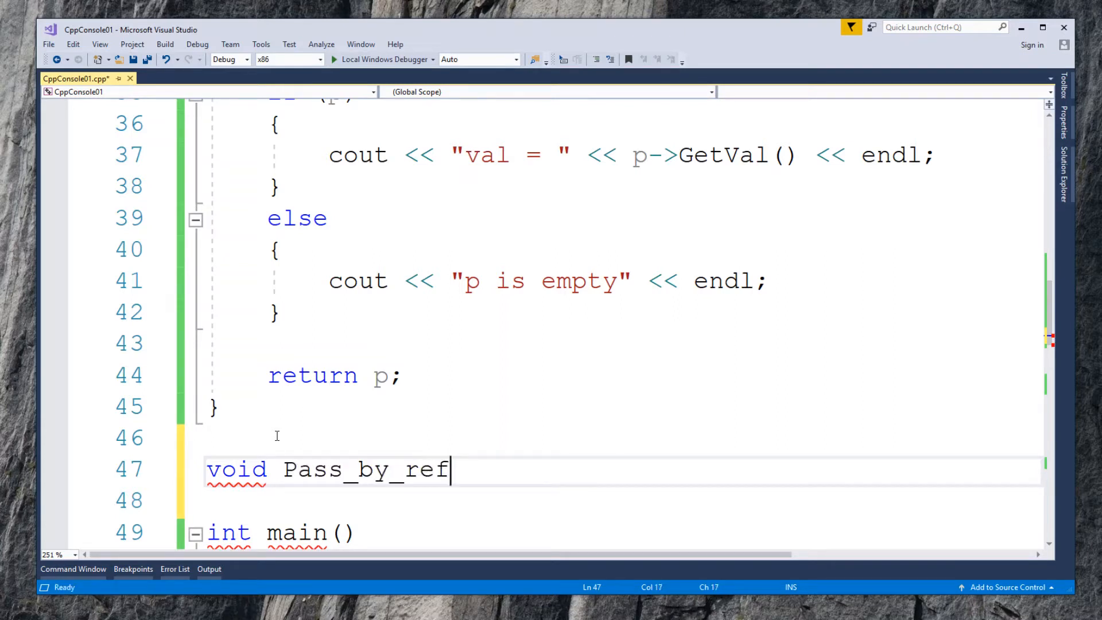
{"action": "type", "text": "(u"}
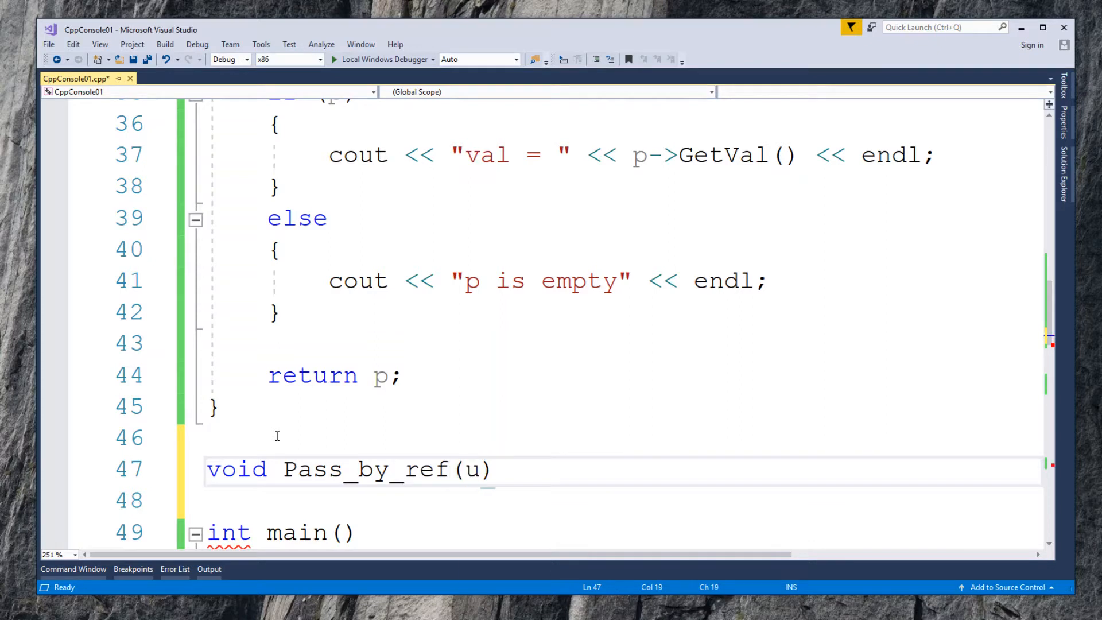
{"action": "type", "text": "nique_ptr<>"}
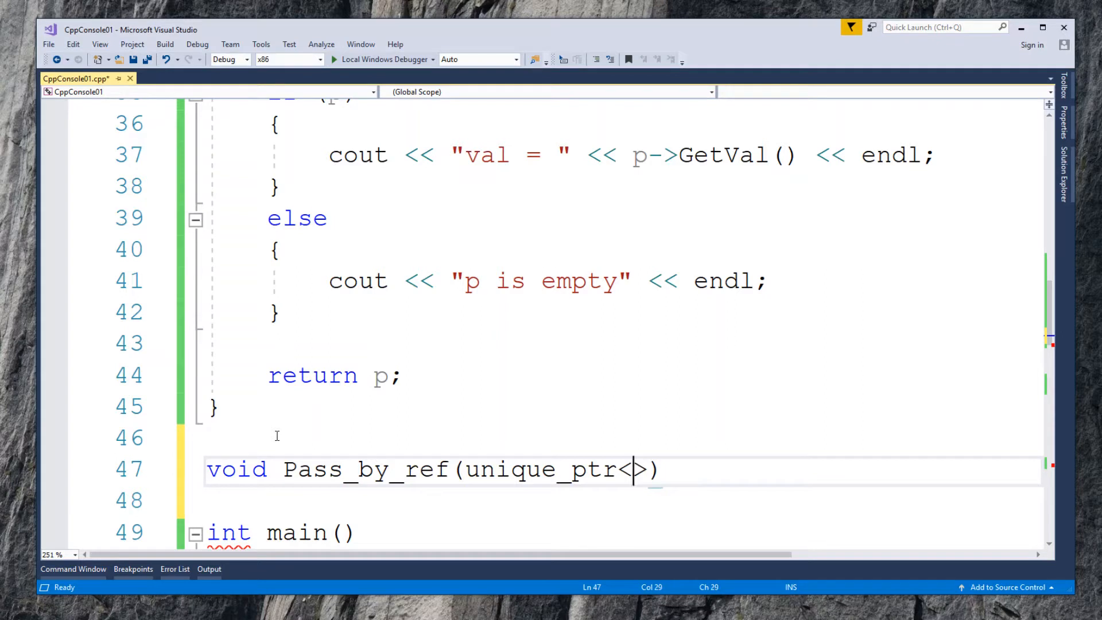
{"action": "type", "text": "A"}
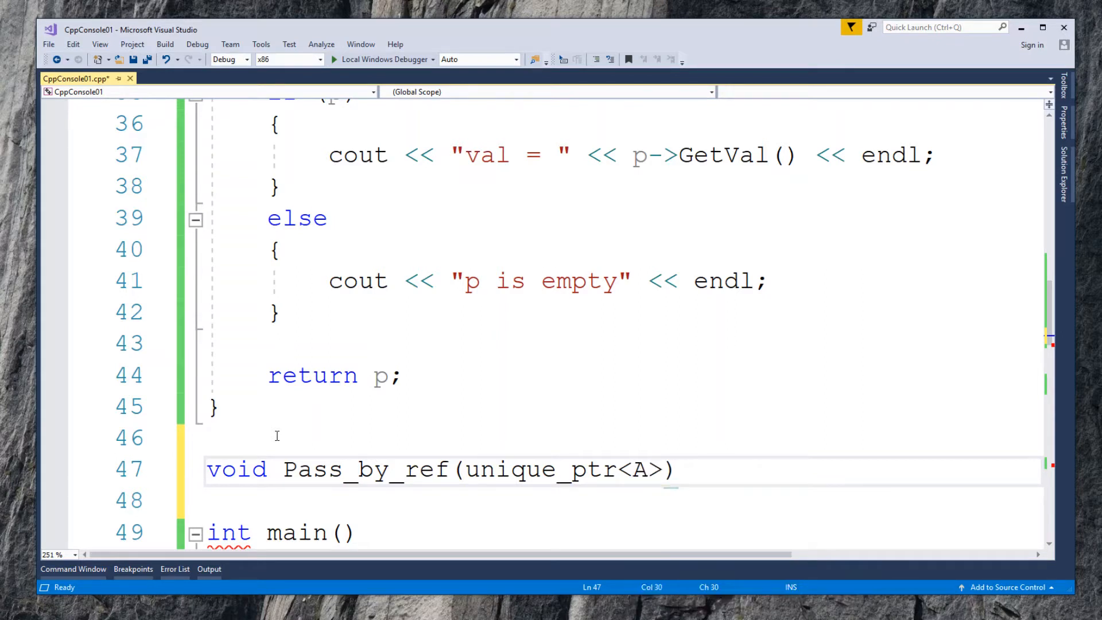
{"action": "type", "text": "&"}
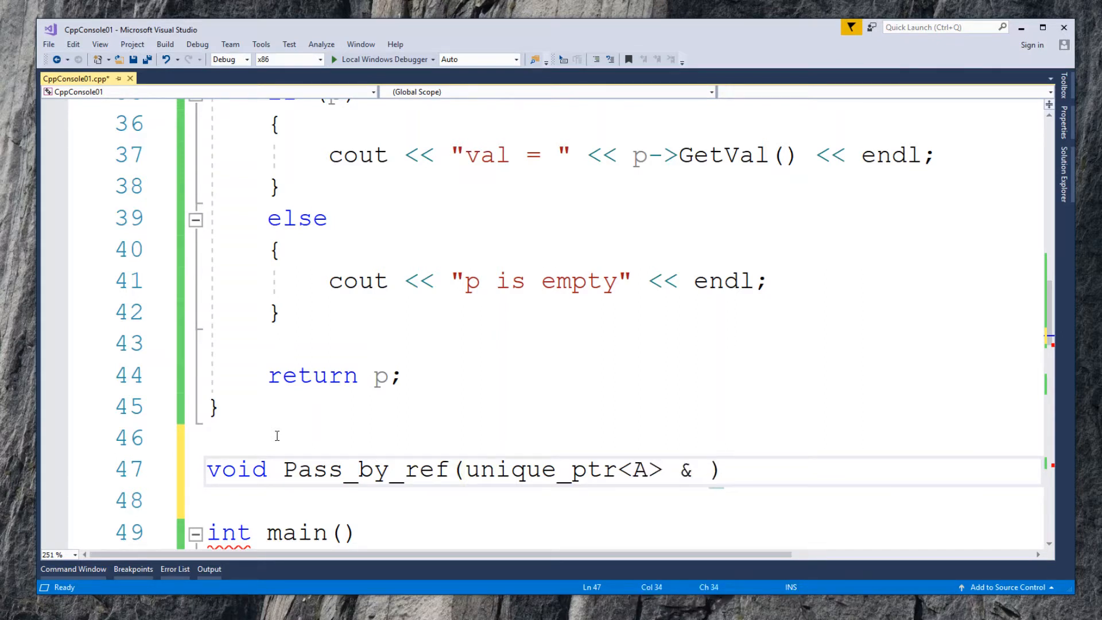
{"action": "type", "text": "p"}
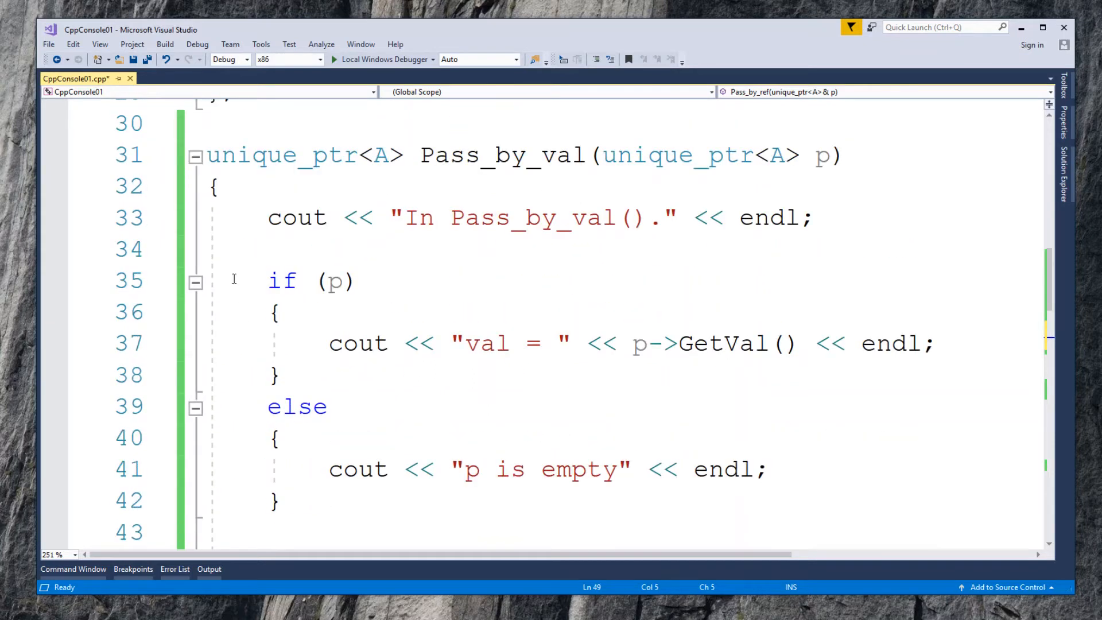
Step: Scroll to Pass_by_ref's cout message and select the old Pass_by_val name
{"action": "scroll", "scroll_direction": "down", "scroll_amount": 3}
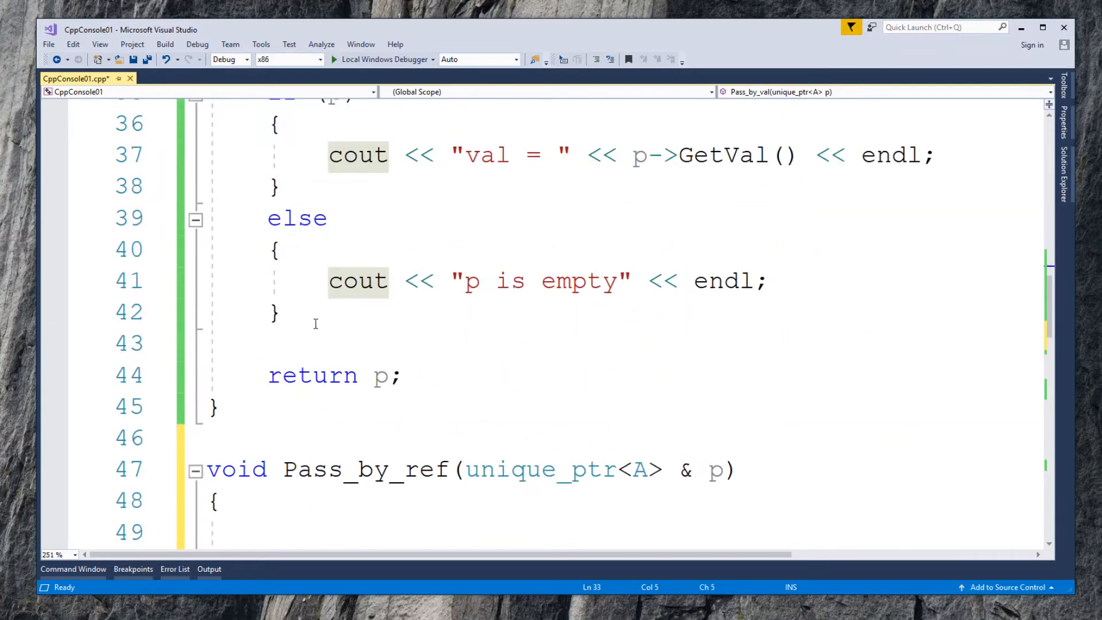
{"action": "scroll", "scroll_direction": "down", "scroll_amount": 3}
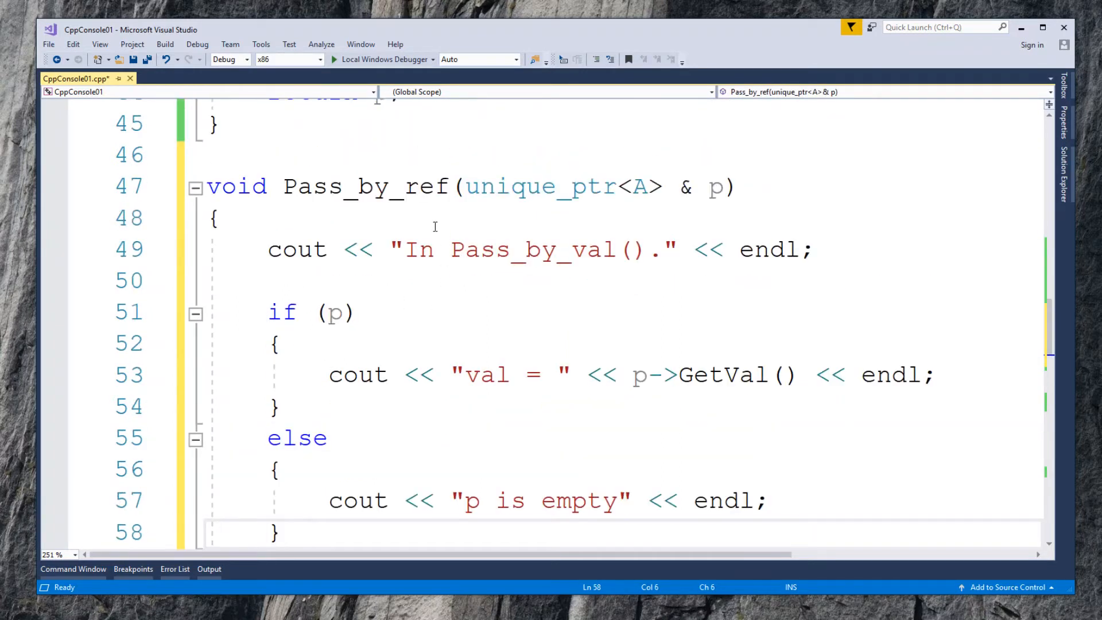
{"action": "double_click", "coordinate": [532, 250]}
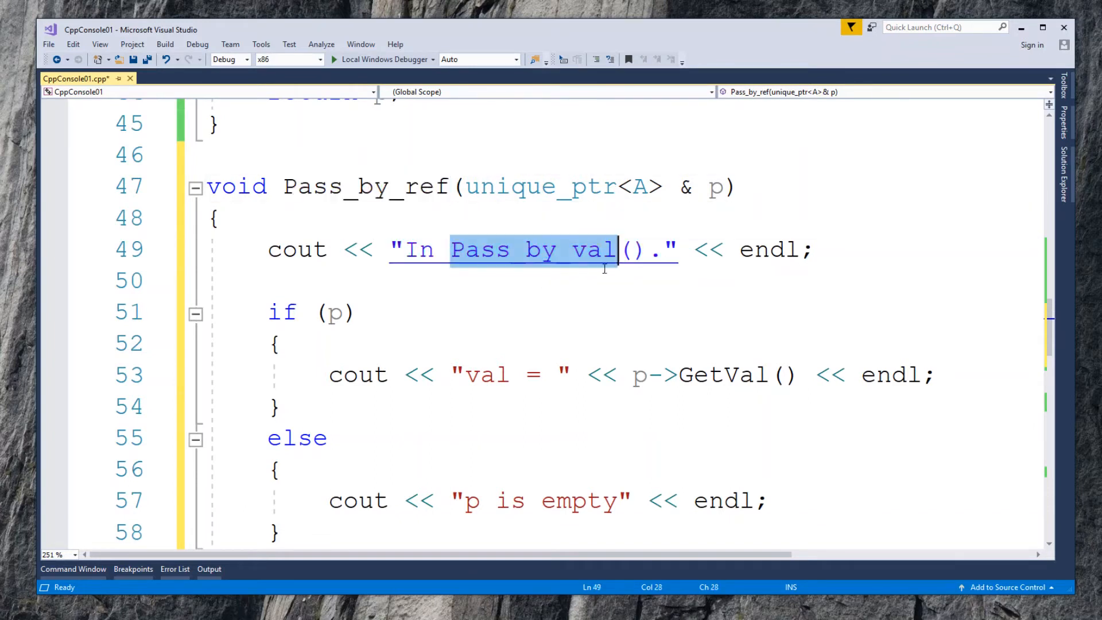
Step: Rename the message to Pass_by_ref and call Pass_by_ref(p); in main instead of Pass_by_val
{"action": "type", "text": "Pass_by_ref"}
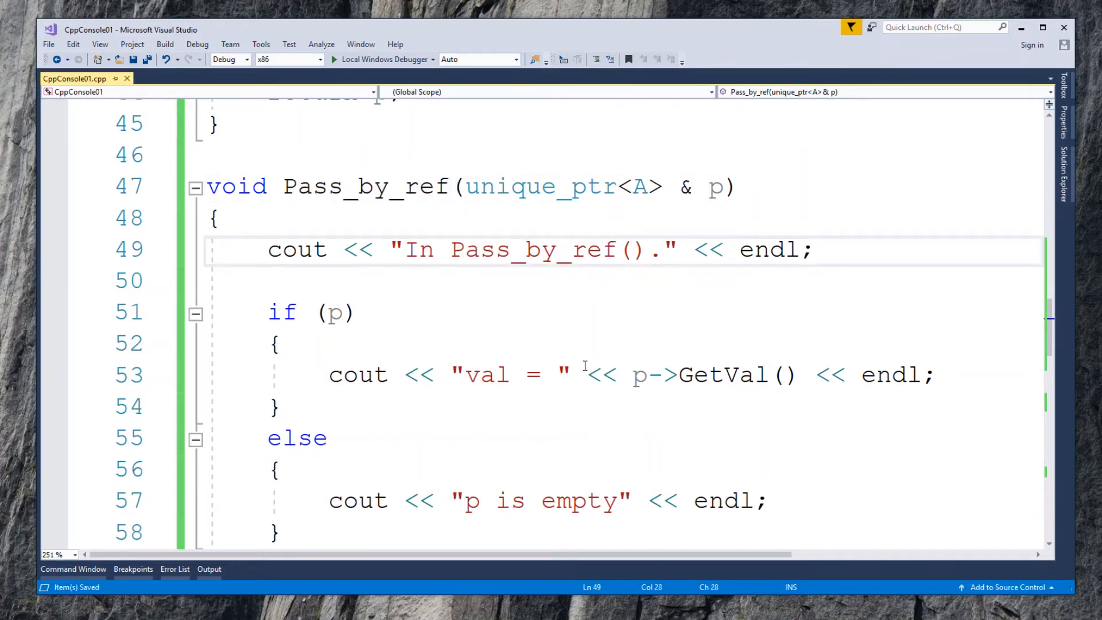
{"action": "scroll", "scroll_direction": "down", "scroll_amount": 3}
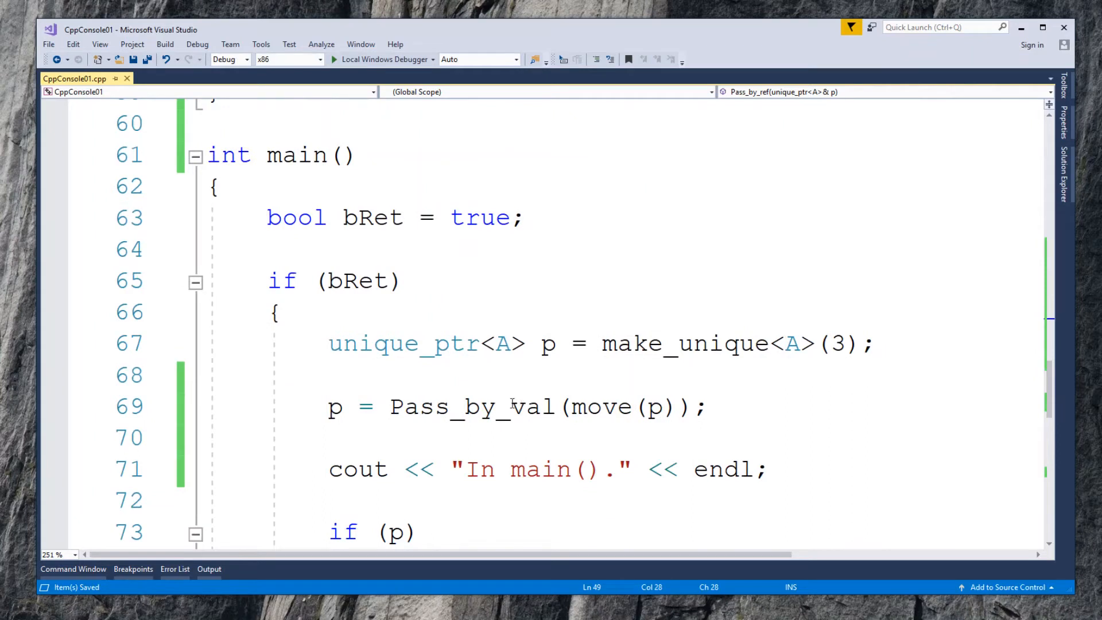
{"action": "left_click", "coordinate": [497, 407]}
{"action": "type", "text": "//"}
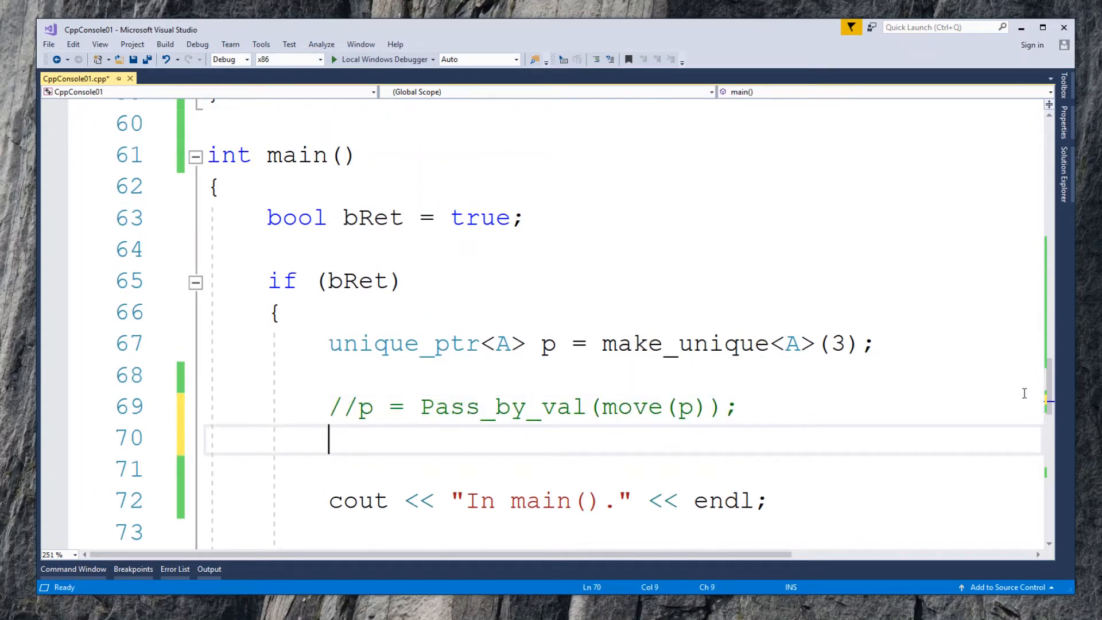
{"action": "type", "text": "pass"}
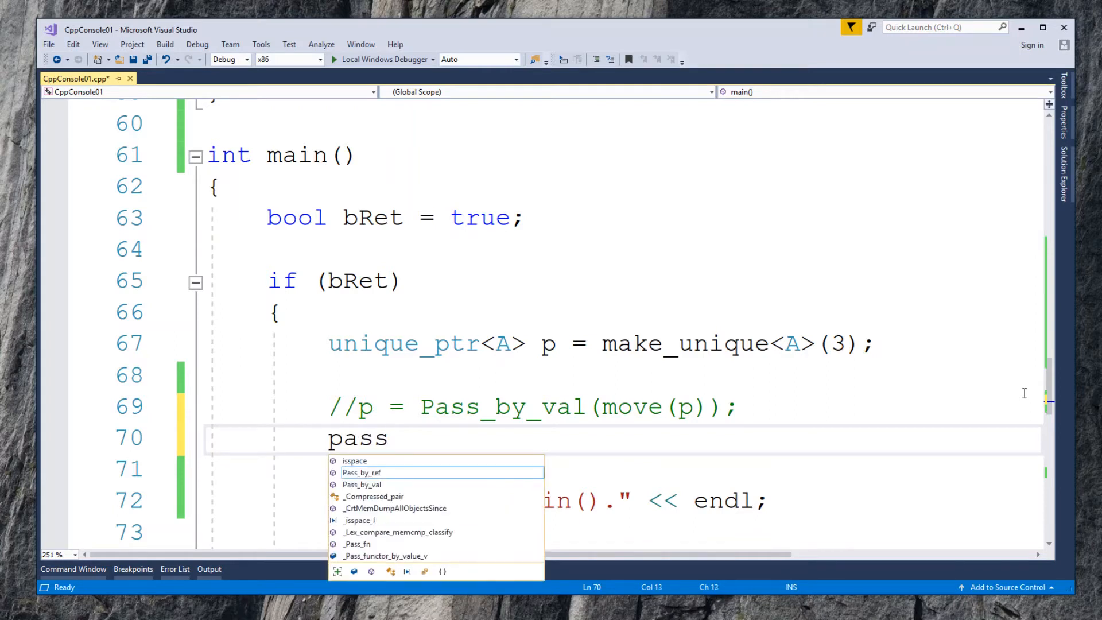
{"action": "type", "text": "_by_r"}
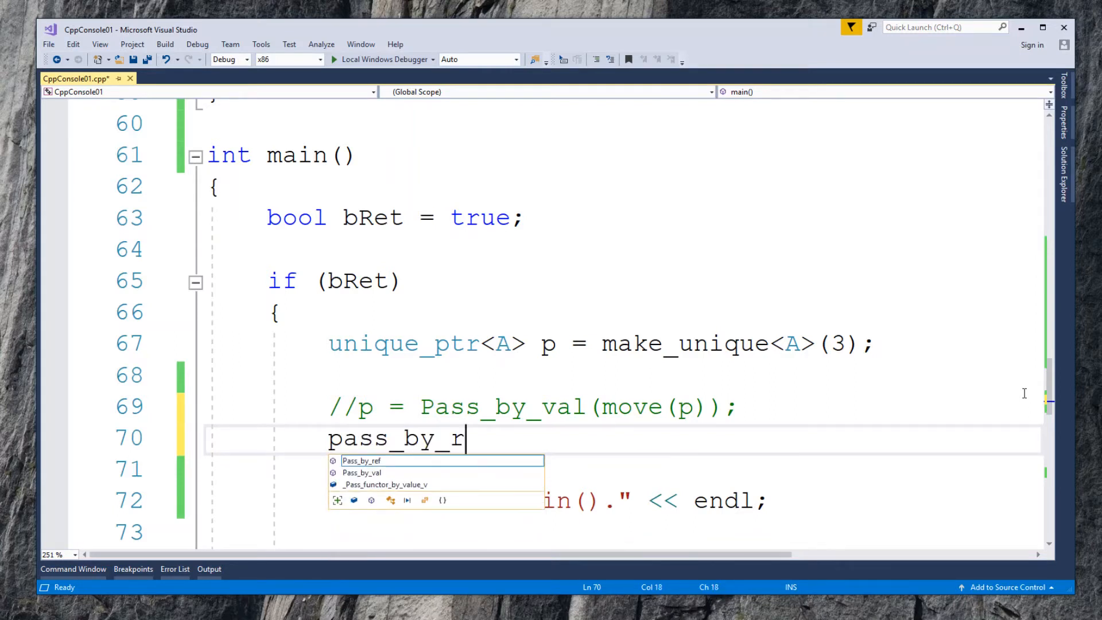
{"action": "key", "text": "Tab"}
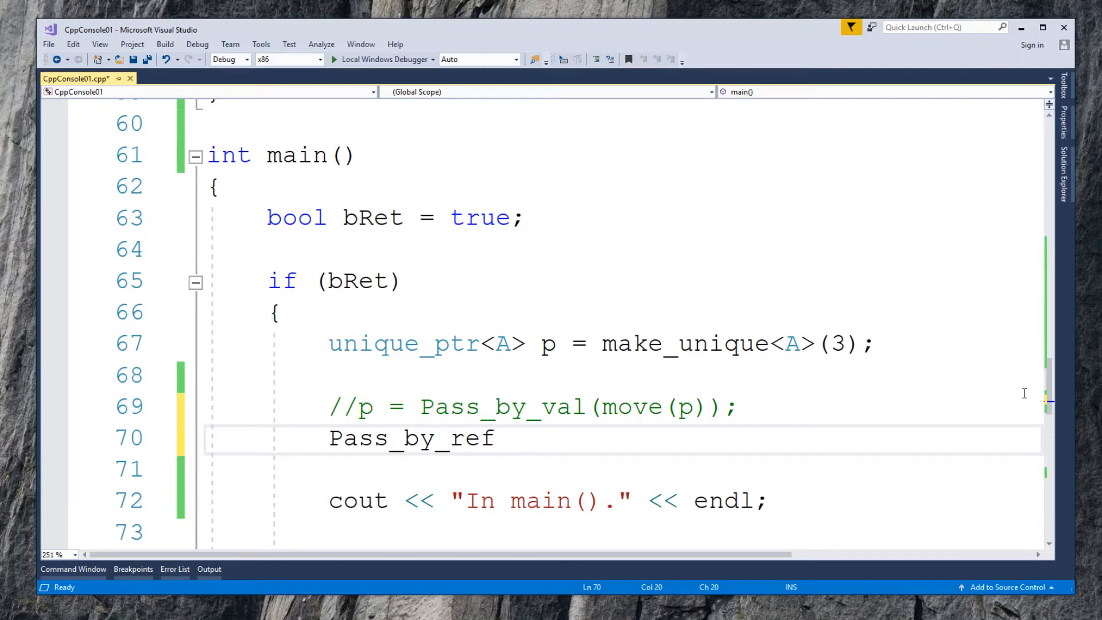
{"action": "type", "text": "(p);"}
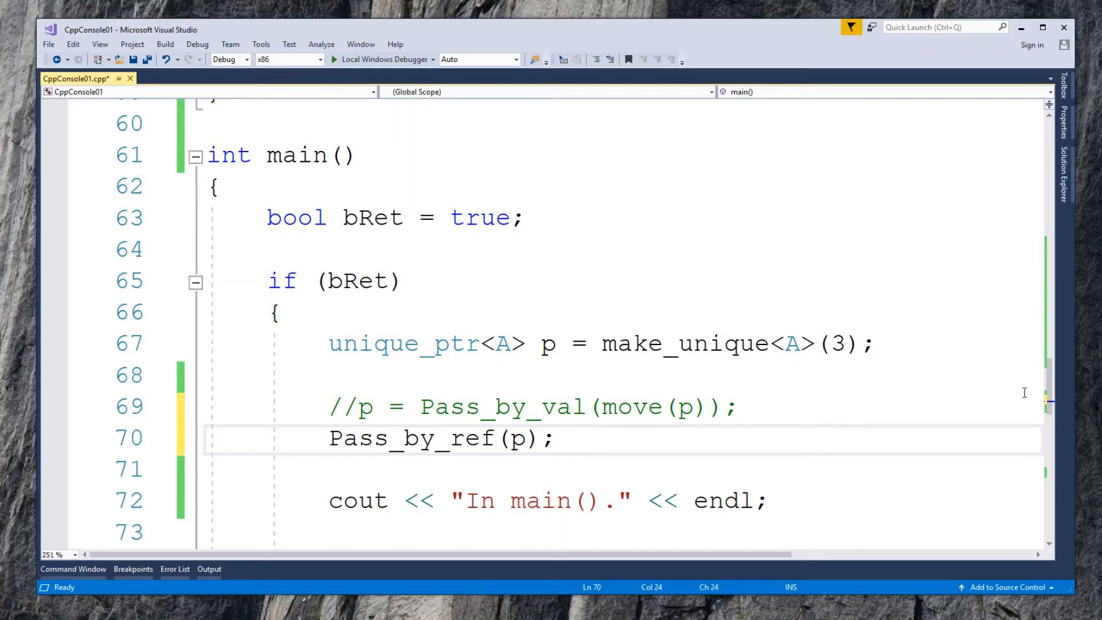
{"action": "mouse_move", "coordinate": [547, 382]}
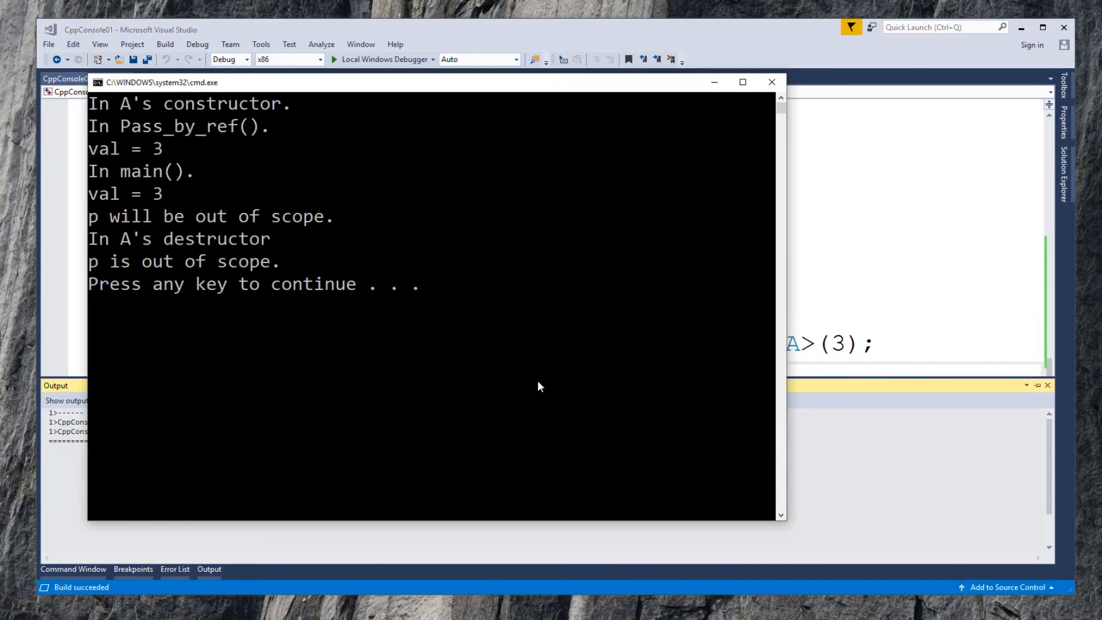
{"action": "mouse_move", "coordinate": [534, 385]}
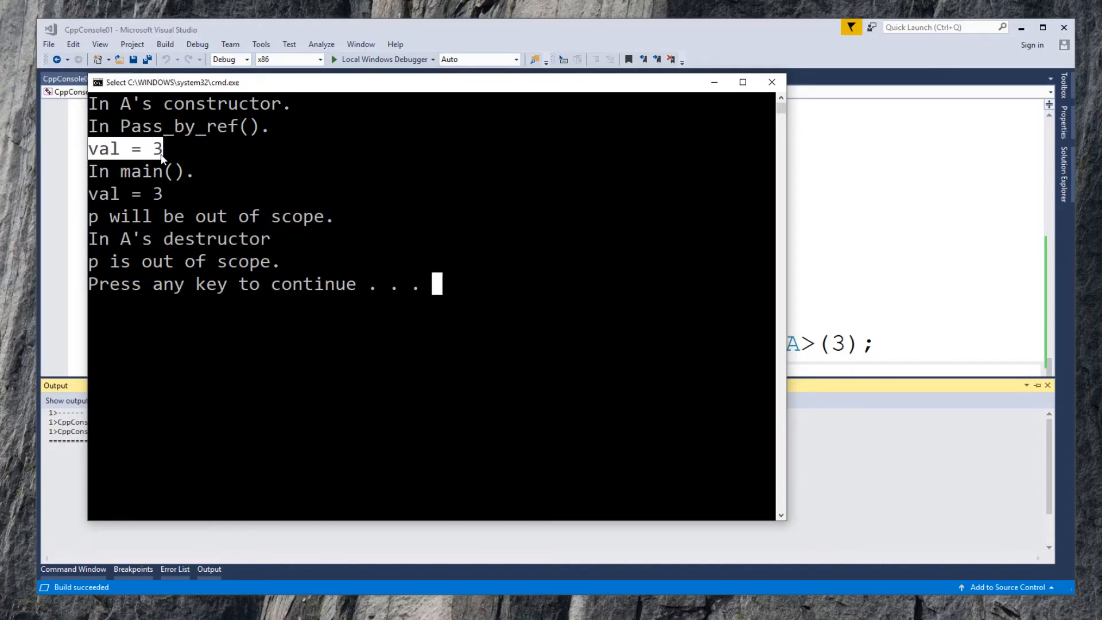
{"action": "mouse_move", "coordinate": [90, 181]}
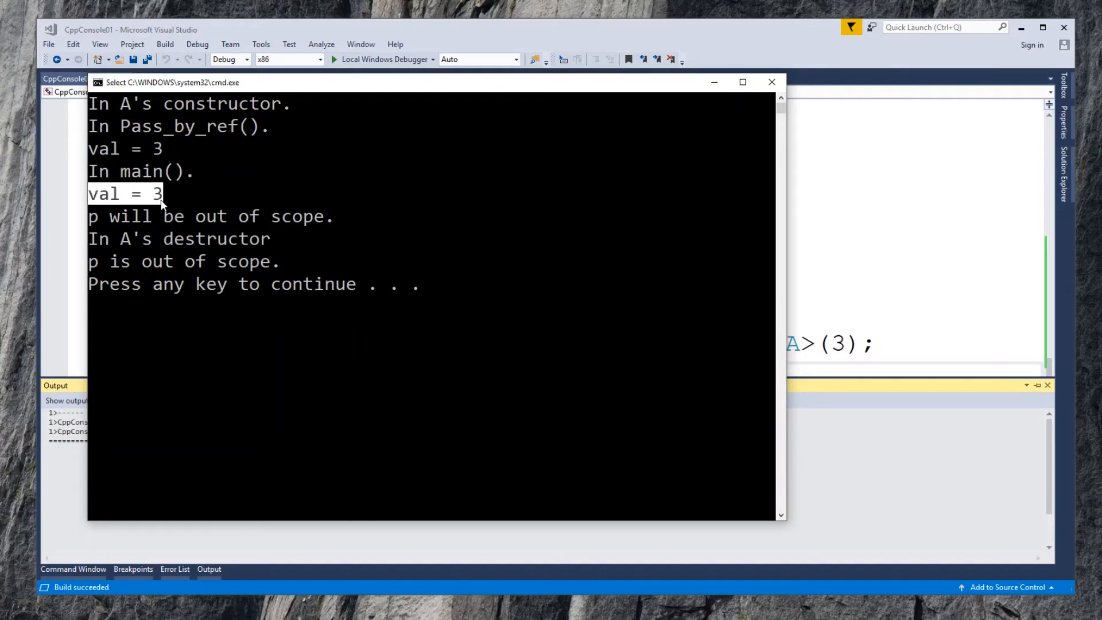
{"action": "mouse_move", "coordinate": [363, 216]}
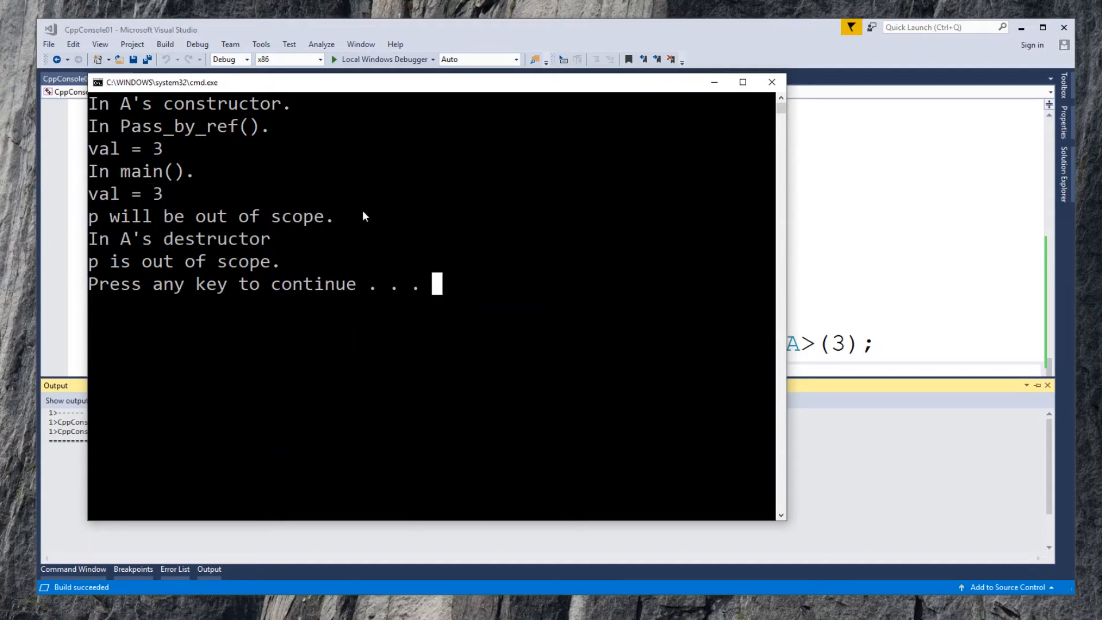
Step: Close the console after it shows val = 3 in Pass_by_ref and main
{"action": "key", "text": "enter"}
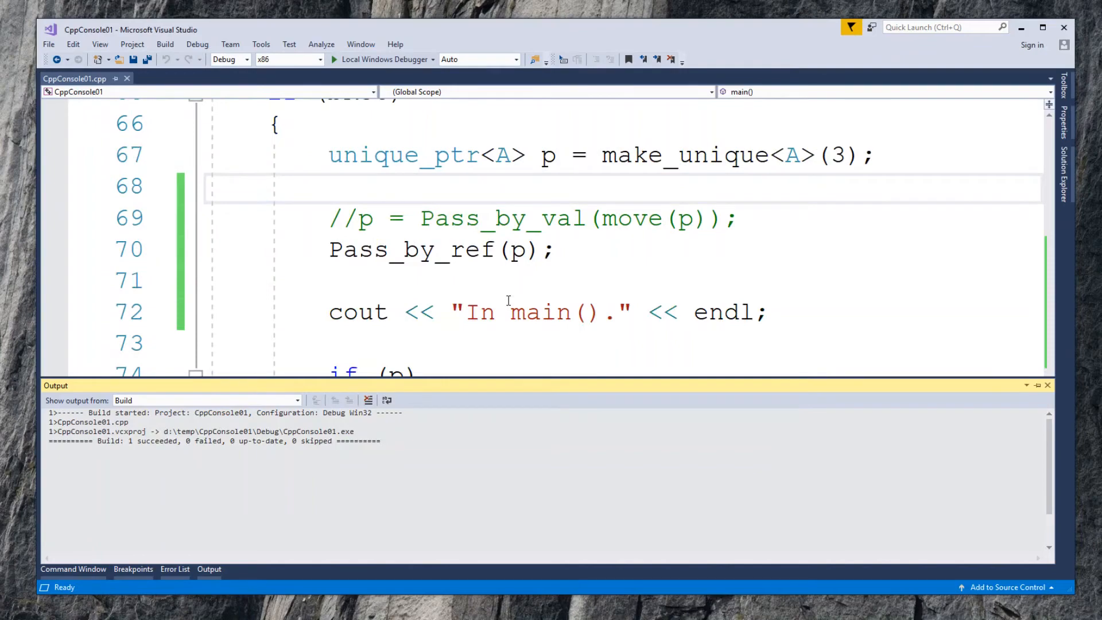